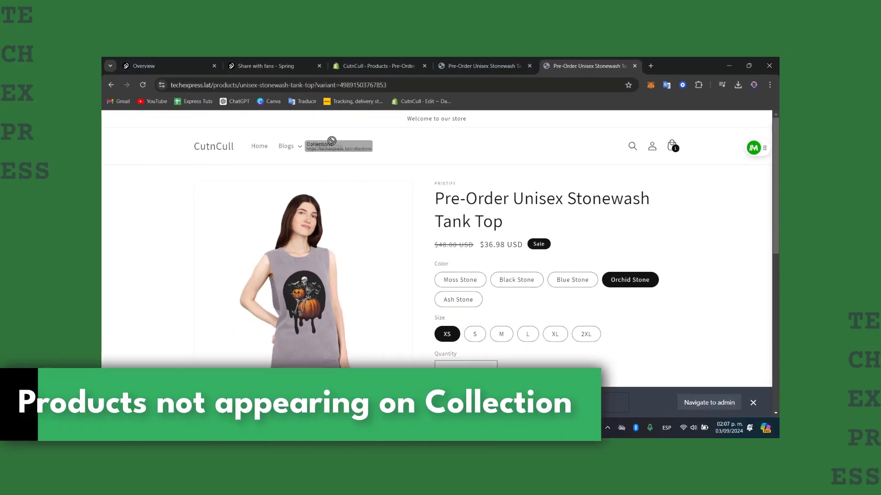
- View the CutnCull storefront's Collections page, then close that page
{"action": "left_click", "coordinate": [325, 146]}
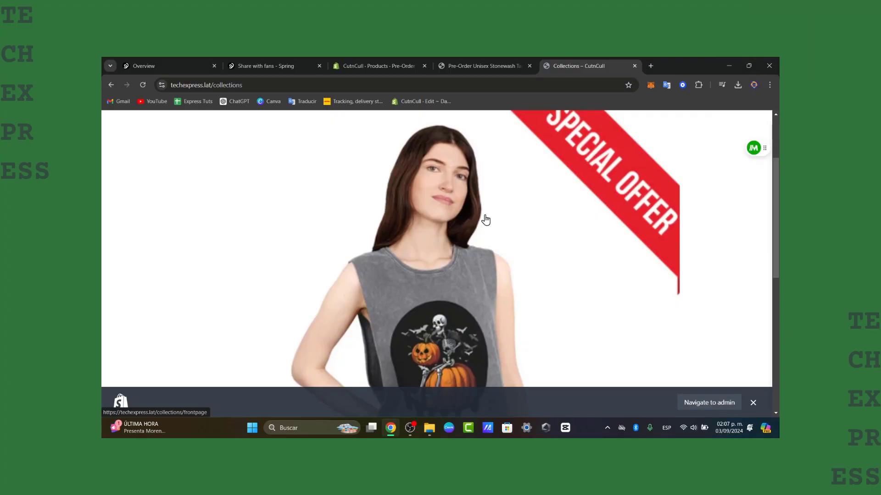
{"action": "mouse_move", "coordinate": [599, 245]}
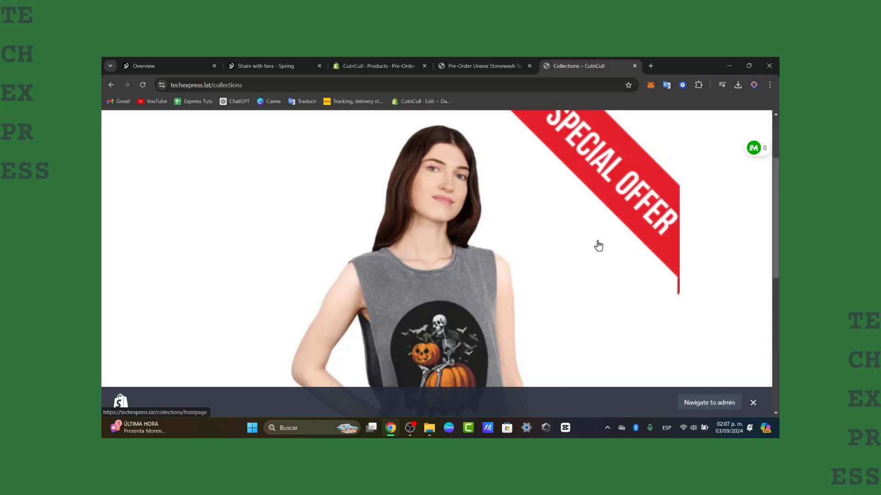
{"action": "left_click", "coordinate": [480, 66]}
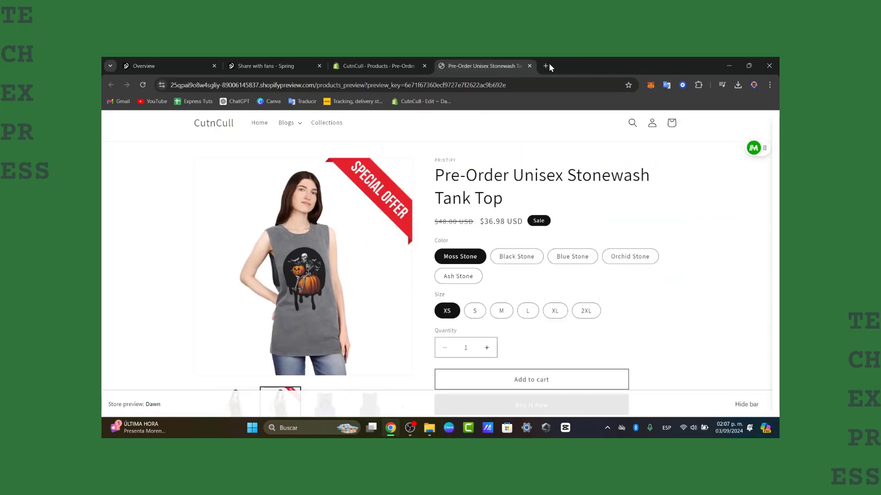
- Close the tank top preview, dismiss the trial reminder, and go to Products > Collections
{"action": "left_click", "coordinate": [377, 66]}
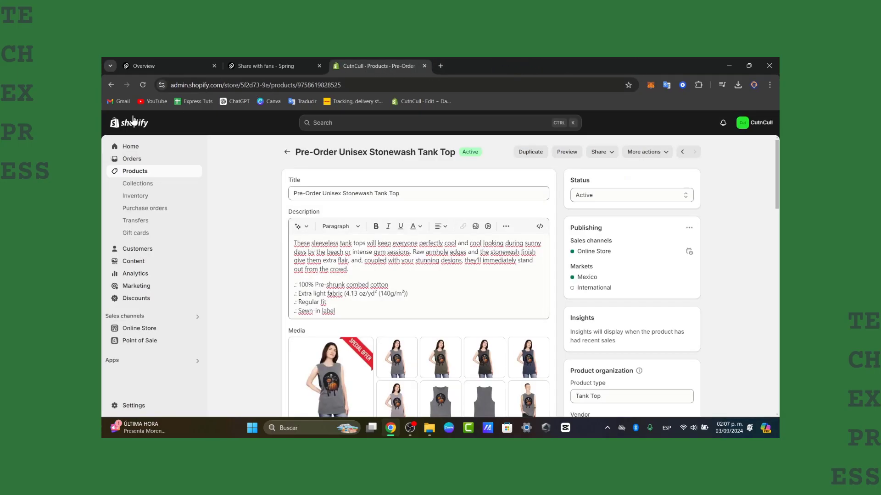
{"action": "left_click", "coordinate": [130, 146]}
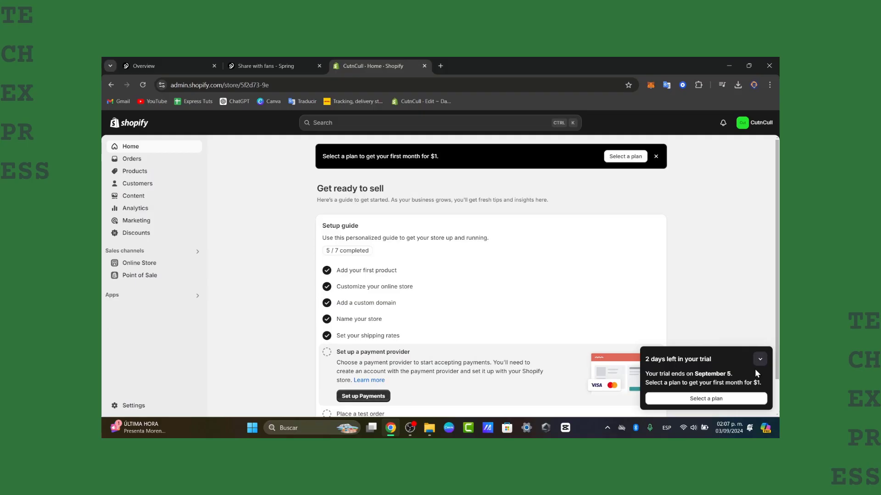
{"action": "left_click", "coordinate": [759, 359]}
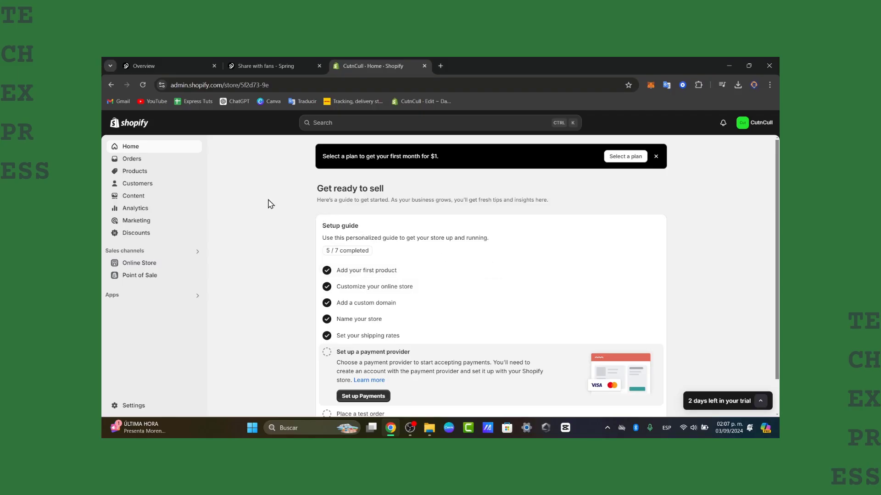
{"action": "left_click", "coordinate": [135, 170]}
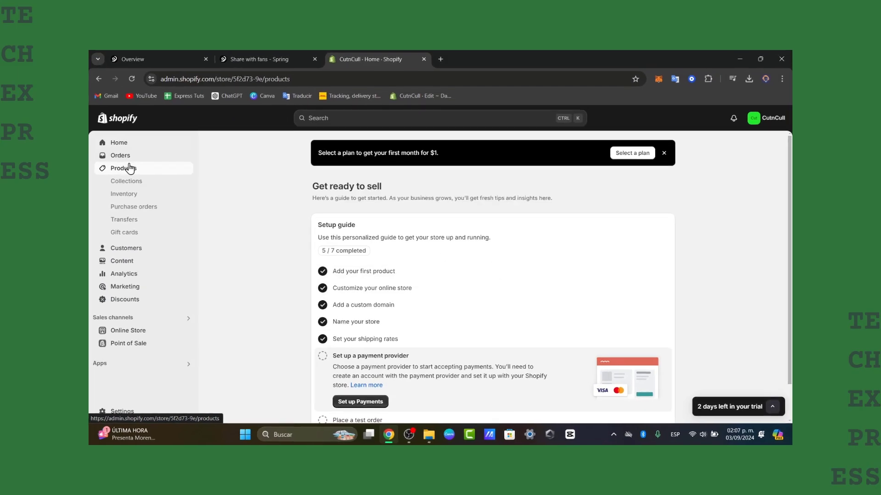
{"action": "left_click", "coordinate": [122, 168]}
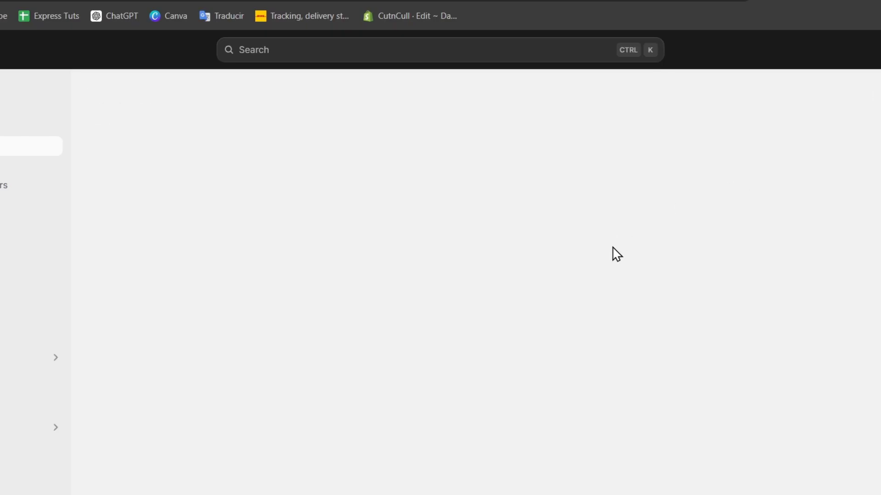
- Save a new collection titled 'Halloween' and head back to the products list
{"action": "type", "text": "Halloween"}
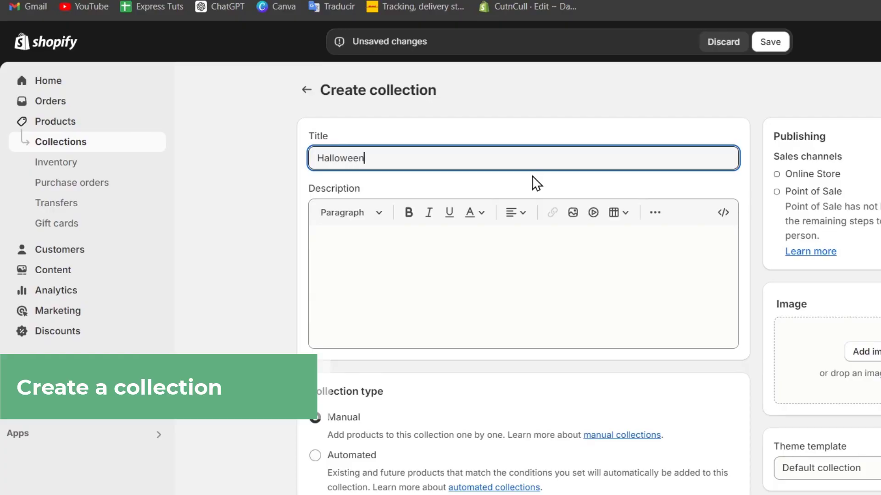
{"action": "left_click", "coordinate": [770, 42]}
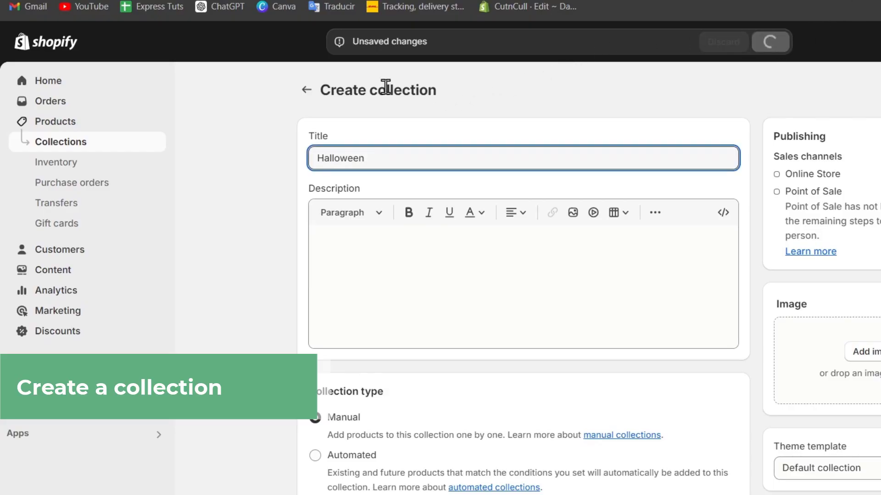
{"action": "left_click", "coordinate": [770, 42]}
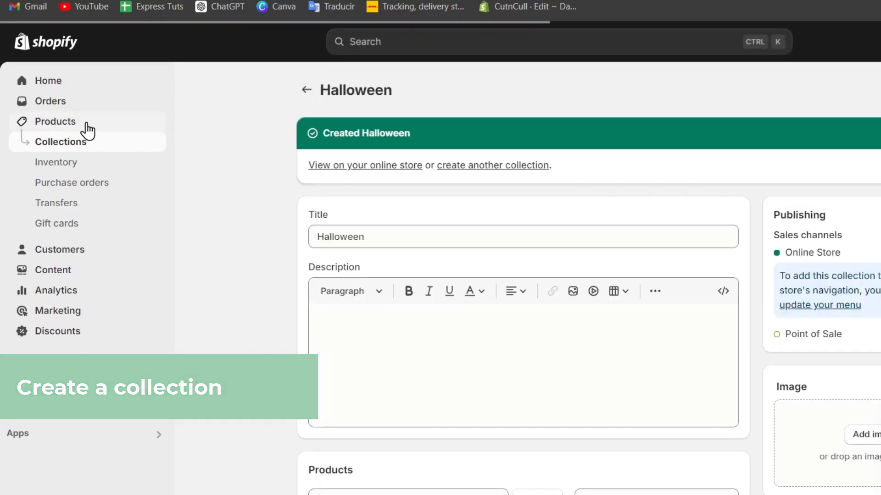
{"action": "left_click", "coordinate": [55, 121]}
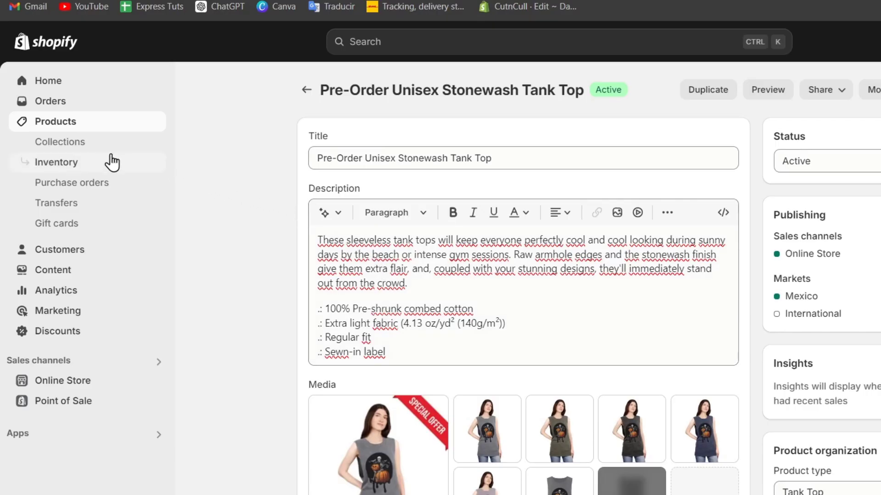
- Open the Halloween collection and add the Pre-Order Unisex Stonewash Tank Top
{"action": "left_click", "coordinate": [60, 142]}
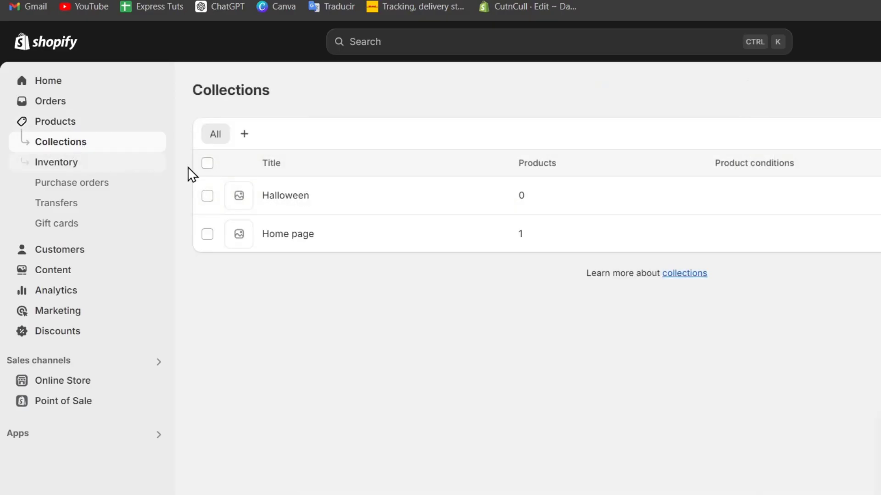
{"action": "left_click", "coordinate": [285, 195]}
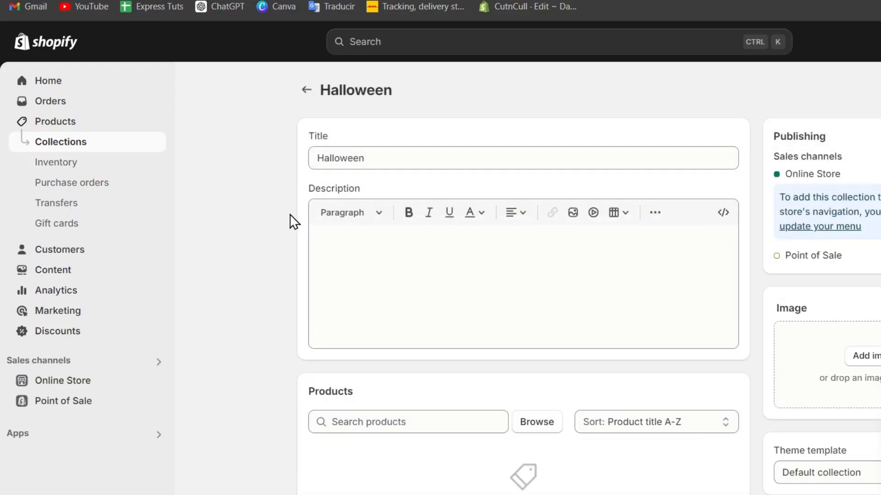
{"action": "scroll", "scroll_direction": "down", "scroll_amount": 3}
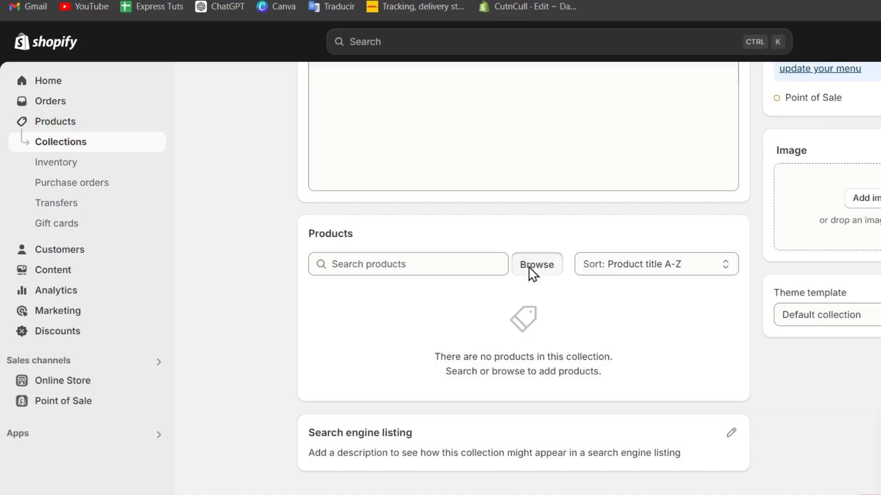
{"action": "left_click", "coordinate": [536, 265]}
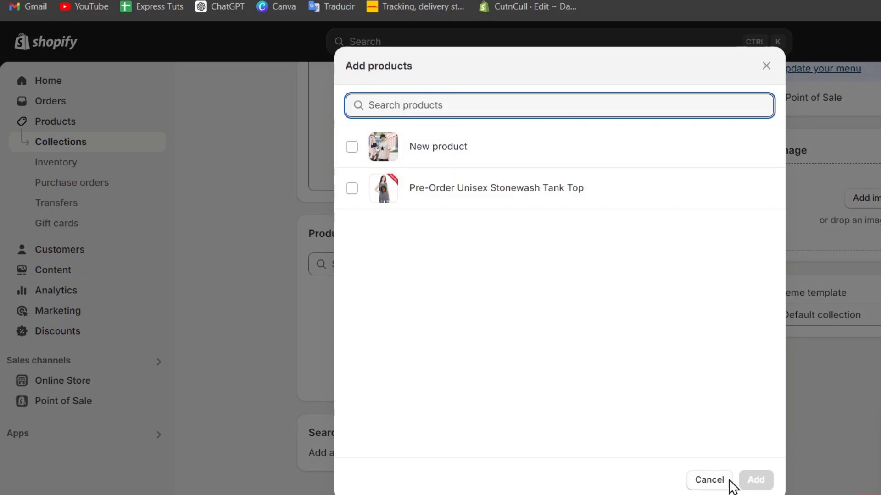
{"action": "mouse_move", "coordinate": [281, 107]}
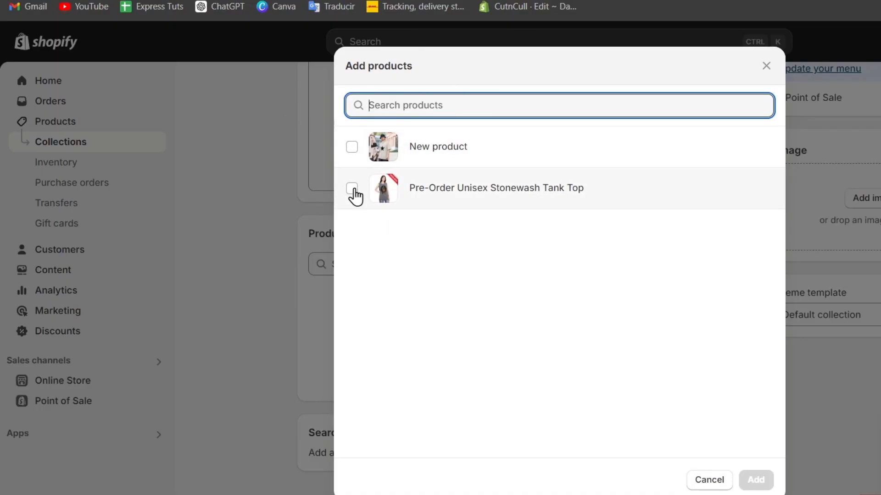
{"action": "left_click", "coordinate": [709, 479]}
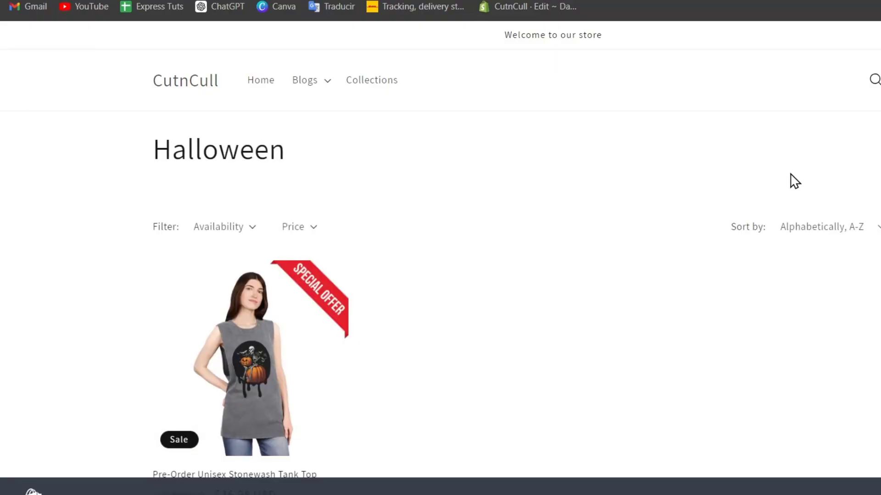
{"action": "mouse_move", "coordinate": [205, 323]}
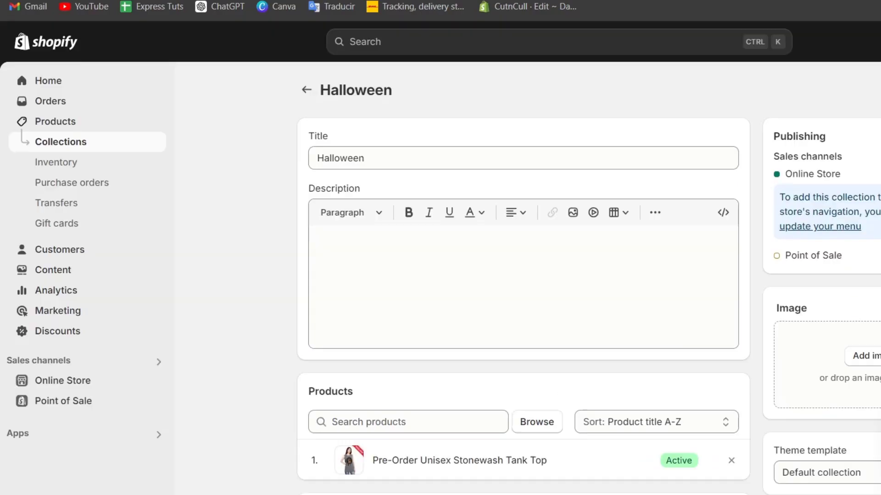
- Start a new automated collection titled 'Women' and attempt to save it
{"action": "left_click", "coordinate": [307, 90]}
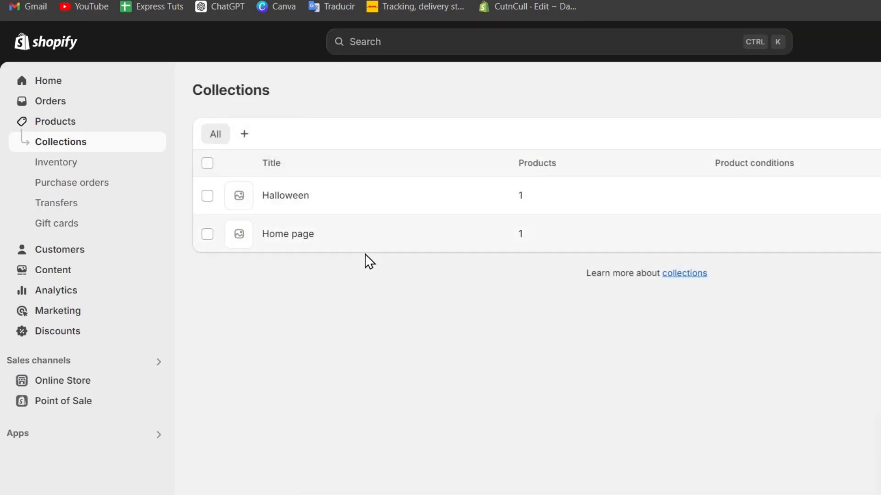
{"action": "left_click", "coordinate": [243, 133]}
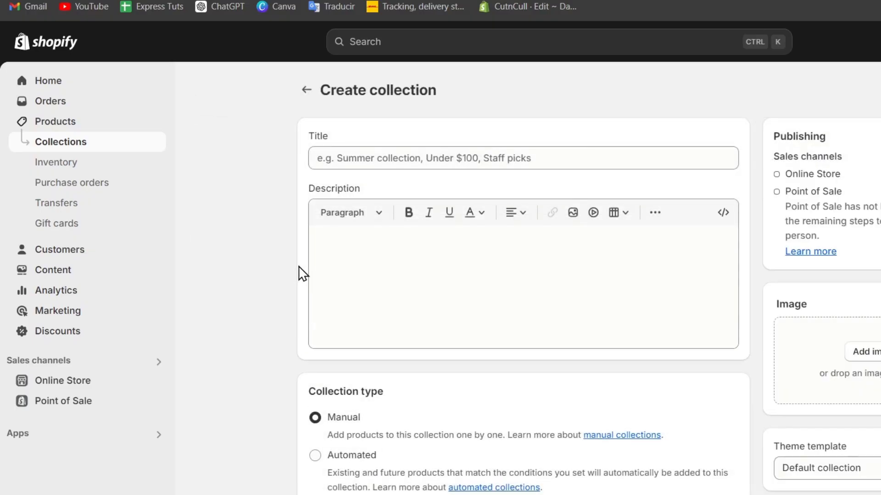
{"action": "type", "text": "Women"}
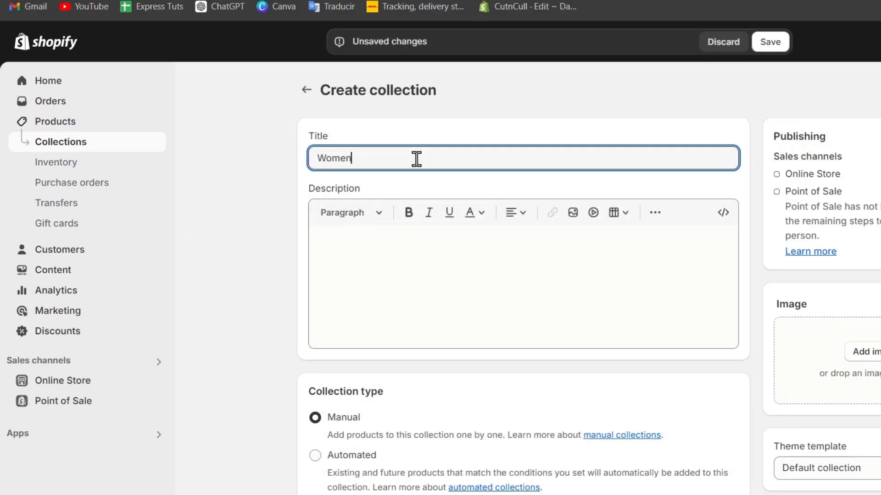
{"action": "left_click", "coordinate": [315, 285]}
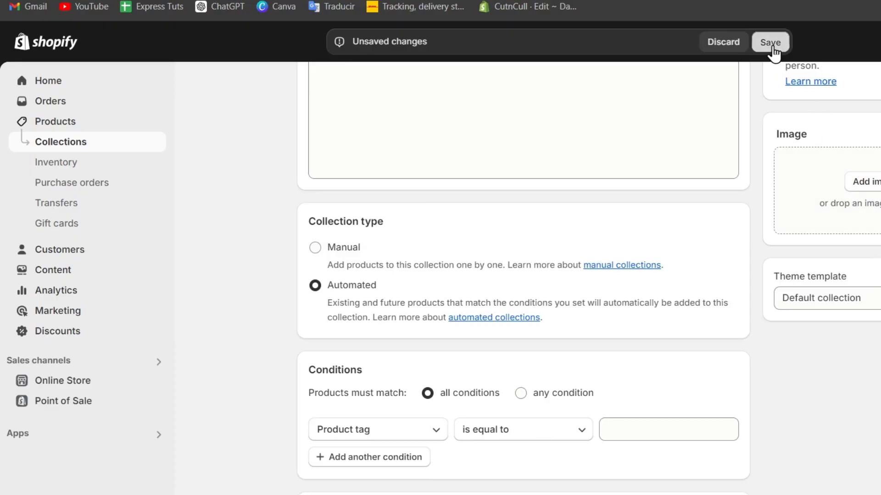
{"action": "left_click", "coordinate": [770, 42]}
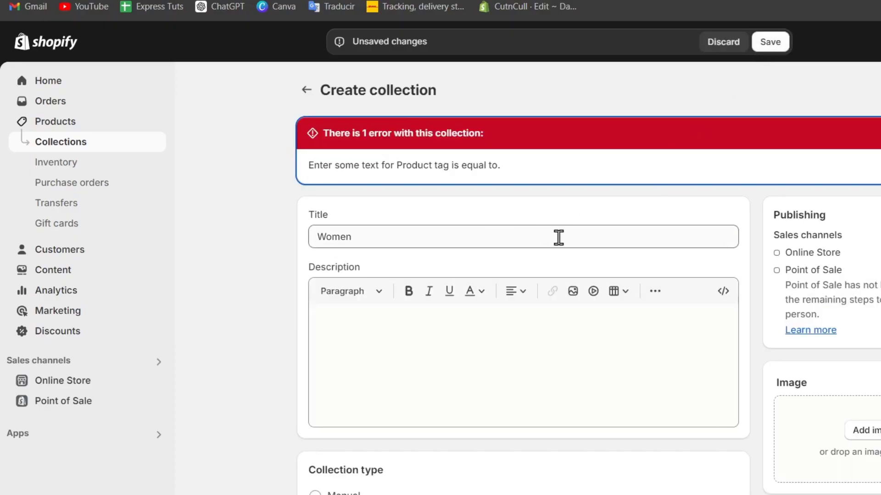
- Add the condition Product tag equals Women's Clothing, drop the extra empty condition, and save
{"action": "scroll", "scroll_direction": "down", "scroll_amount": 3}
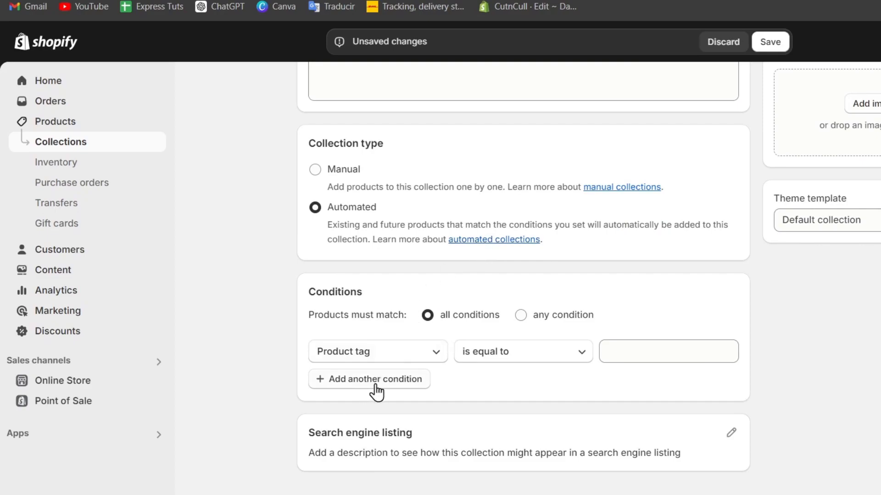
{"action": "left_click", "coordinate": [668, 351]}
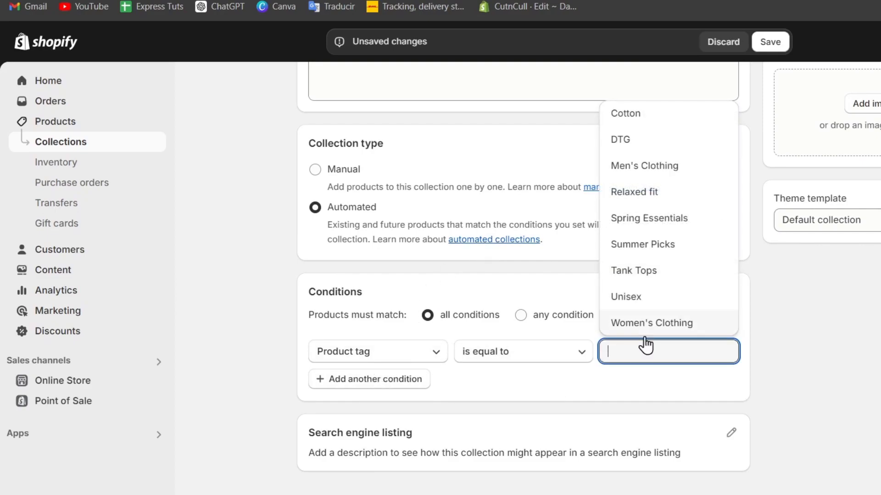
{"action": "left_click", "coordinate": [651, 322]}
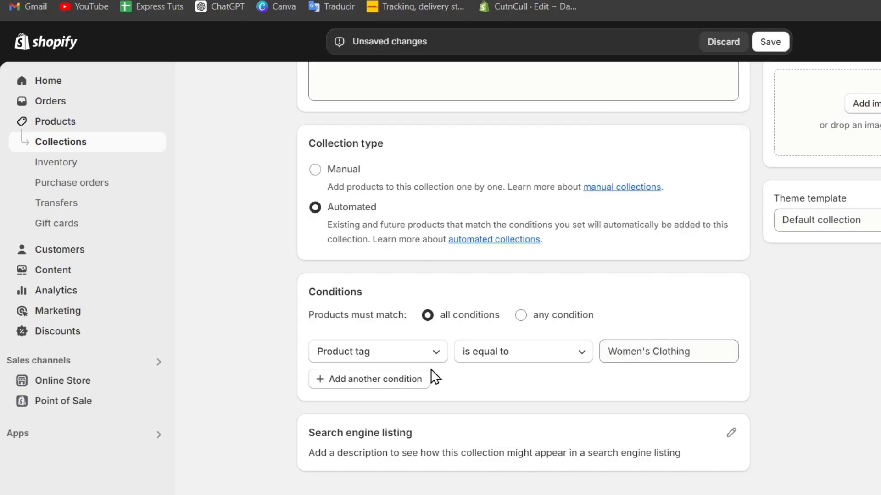
{"action": "left_click", "coordinate": [368, 379]}
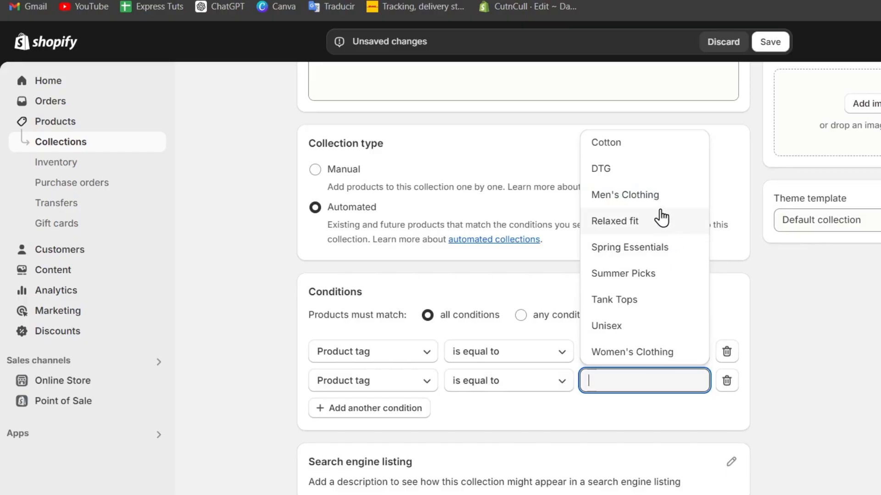
{"action": "left_click", "coordinate": [631, 353]}
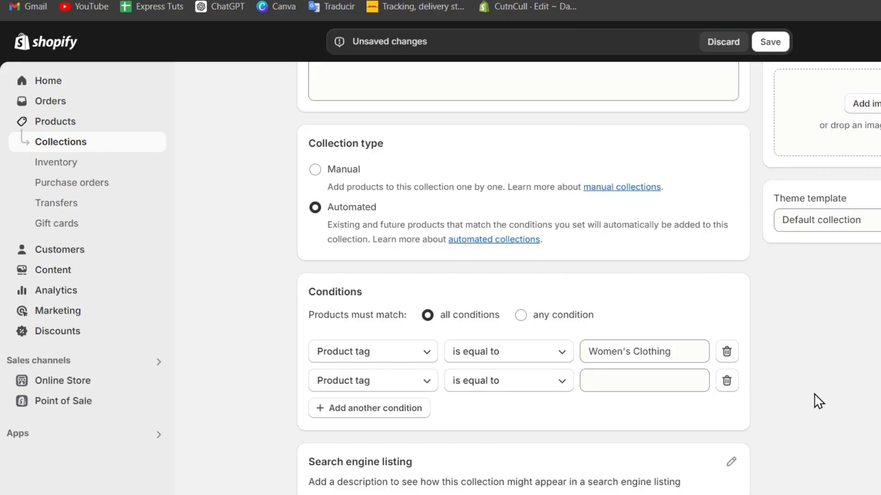
{"action": "mouse_move", "coordinate": [446, 389]}
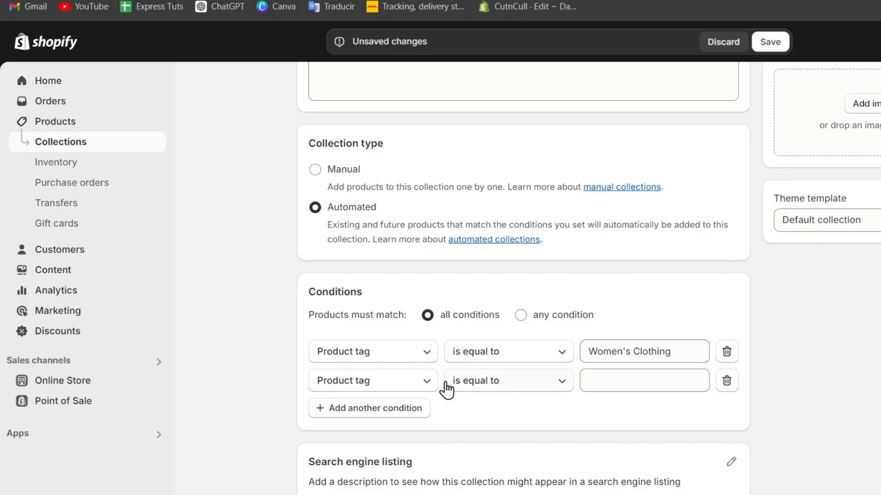
{"action": "left_click", "coordinate": [770, 41]}
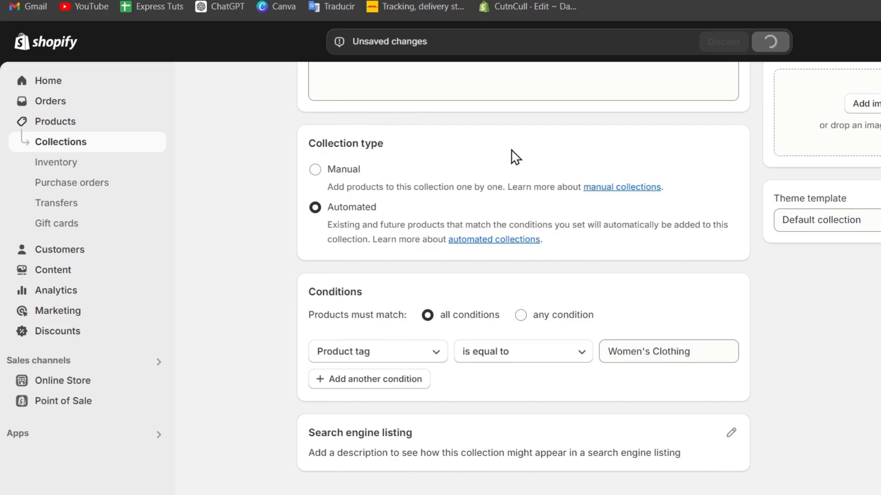
- On the storefront, open Collections and then the Women collection
{"action": "left_click", "coordinate": [510, 6]}
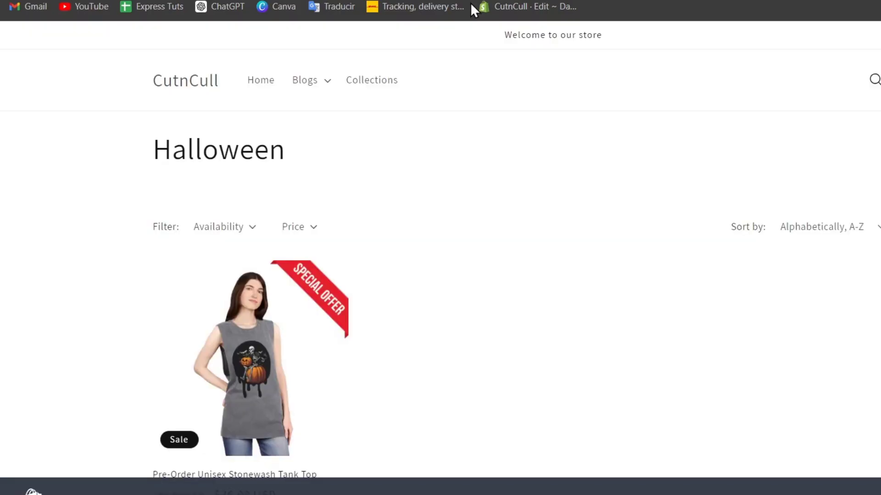
{"action": "mouse_move", "coordinate": [361, 110]}
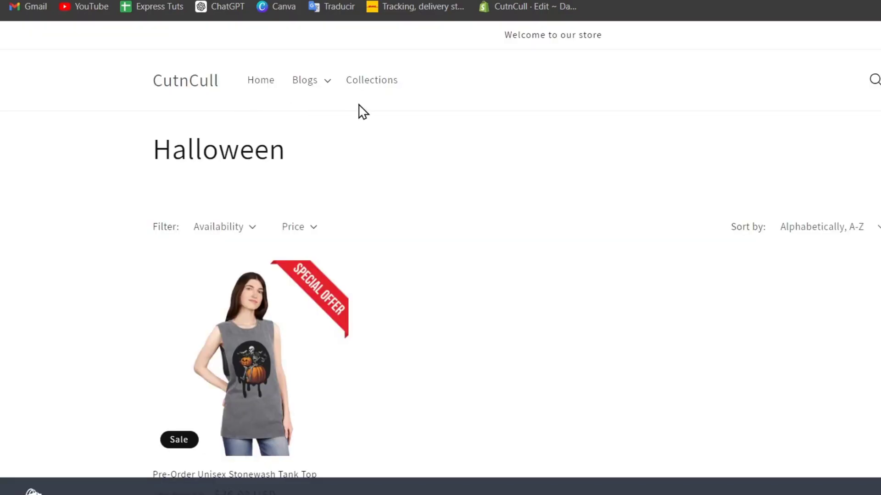
{"action": "left_click", "coordinate": [371, 80]}
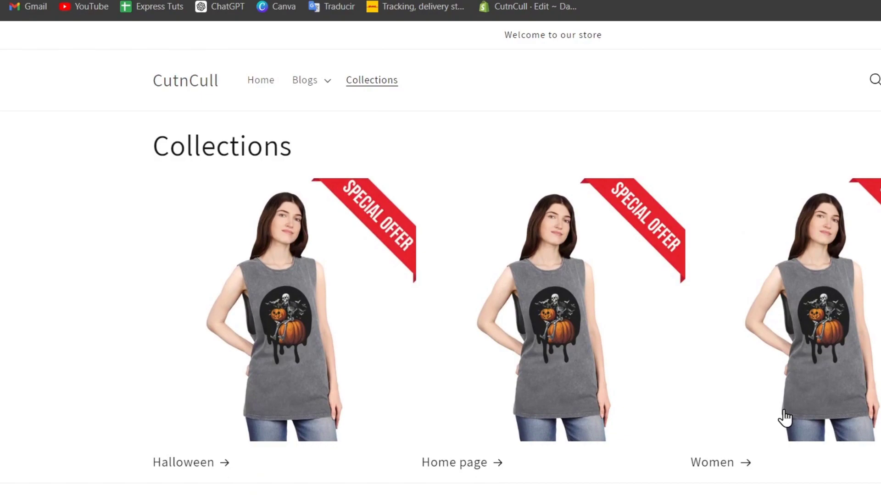
{"action": "left_click", "coordinate": [712, 462]}
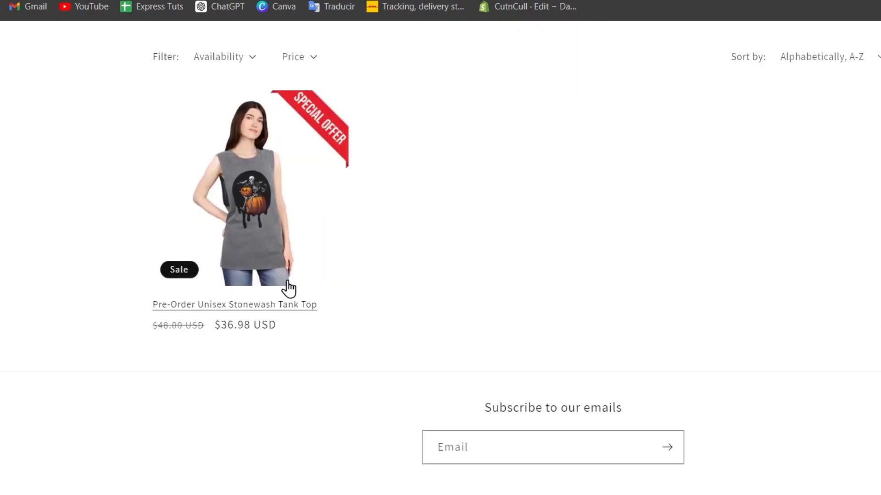
{"action": "mouse_move", "coordinate": [292, 147]}
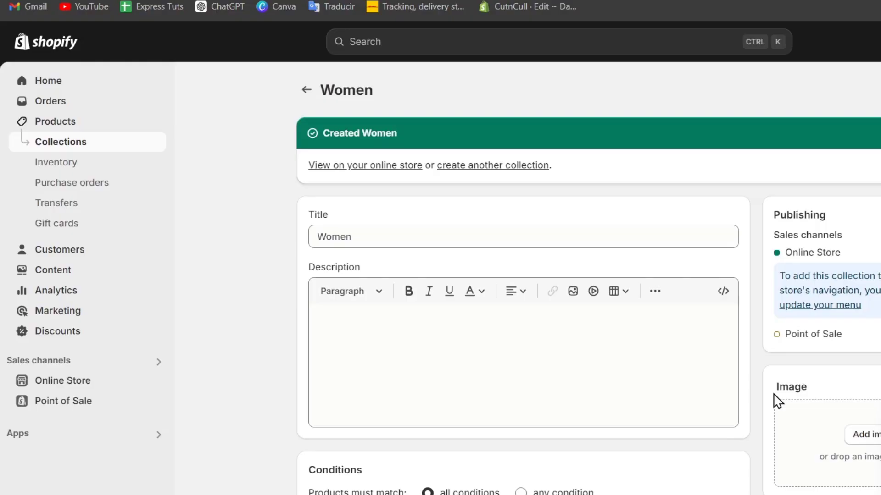
- Set the product type to Women's Clothing, add the Women's Clothing tag, and save
{"action": "scroll", "scroll_direction": "down", "scroll_amount": 3}
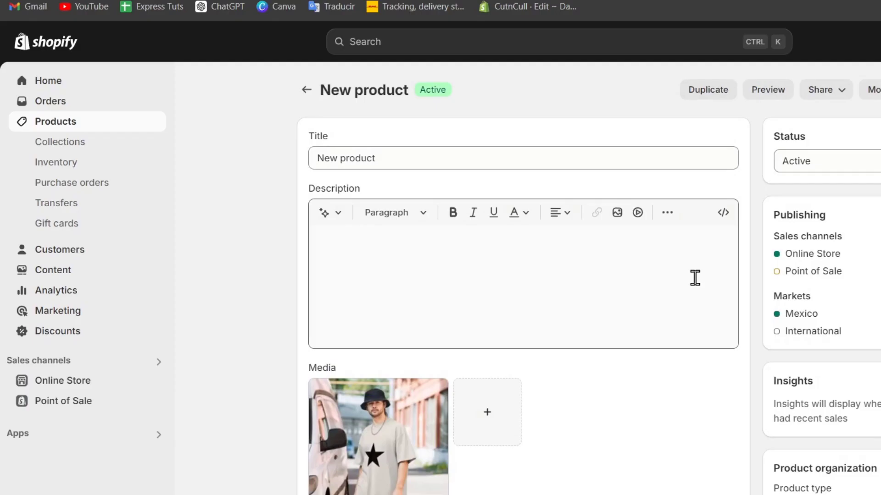
{"action": "scroll", "scroll_direction": "down", "scroll_amount": 3}
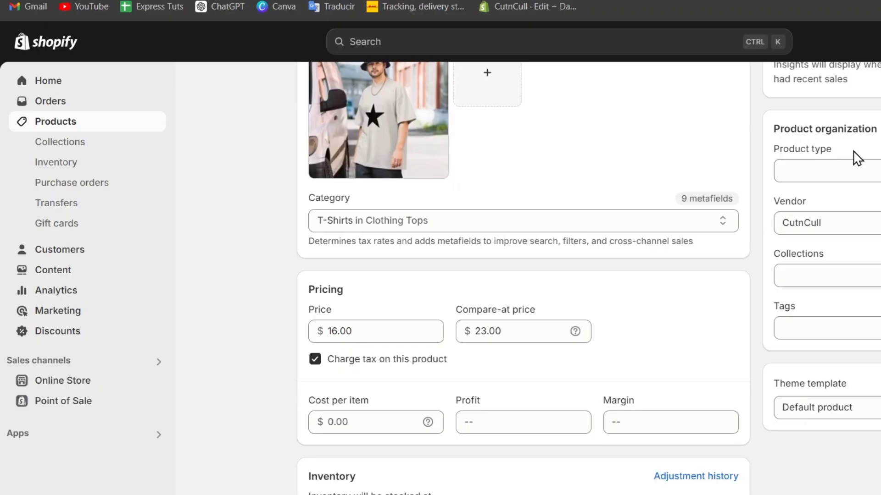
{"action": "left_click", "coordinate": [826, 170]}
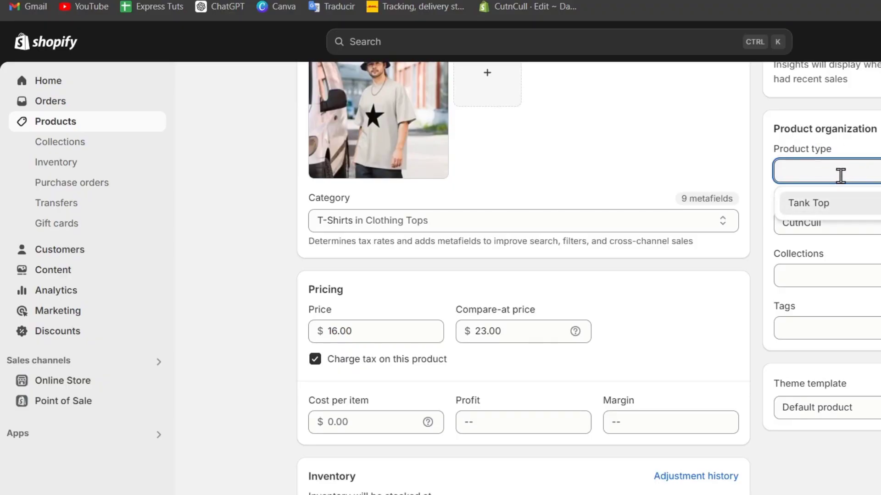
{"action": "type", "text": "Women's Clothing"}
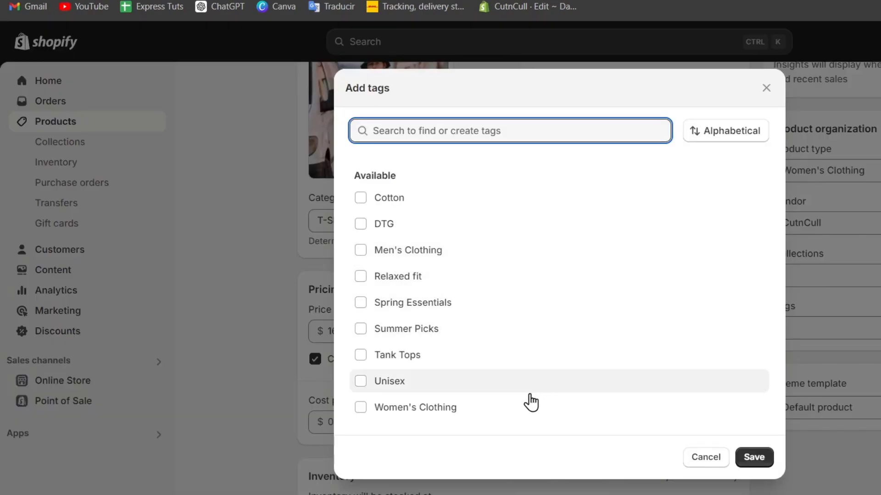
{"action": "left_click", "coordinate": [361, 408]}
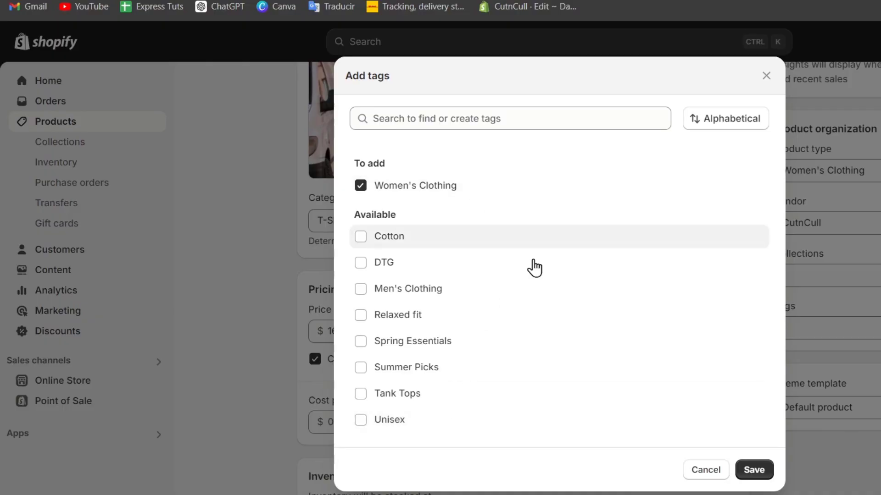
{"action": "left_click", "coordinate": [754, 470]}
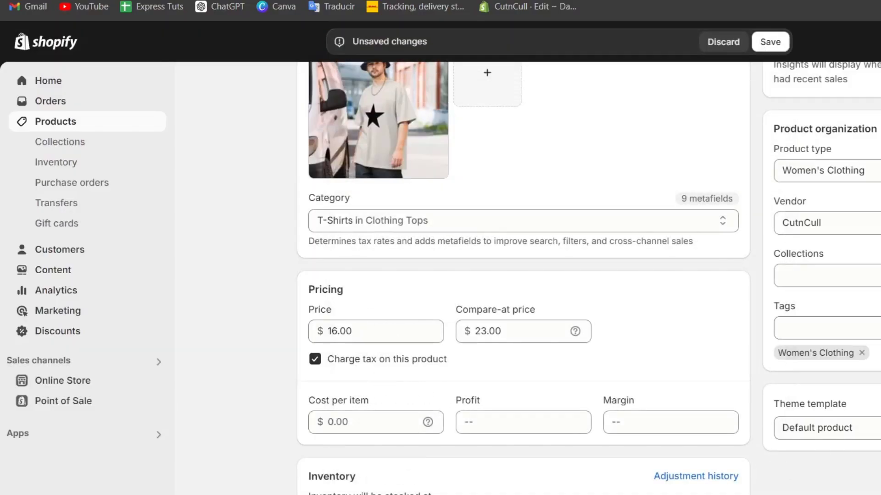
{"action": "left_click", "coordinate": [770, 41]}
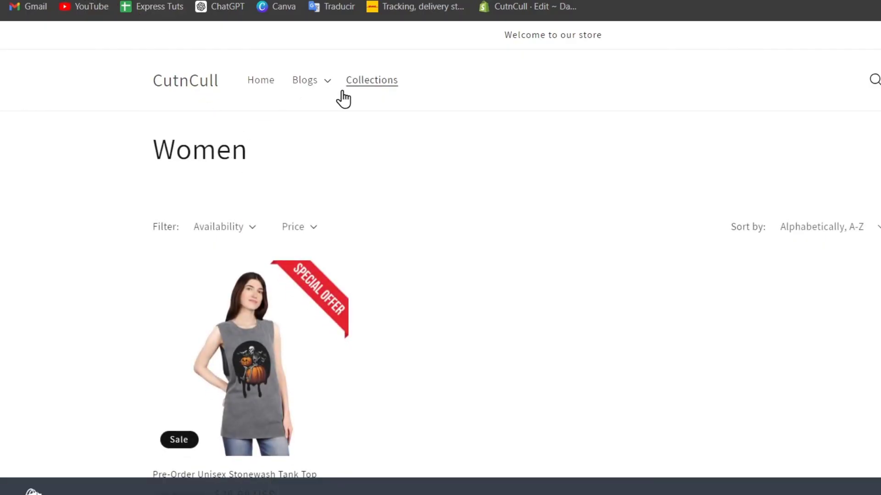
- Recheck the storefront collection listing the tank top, then return to the admin tab
{"action": "left_click", "coordinate": [371, 80]}
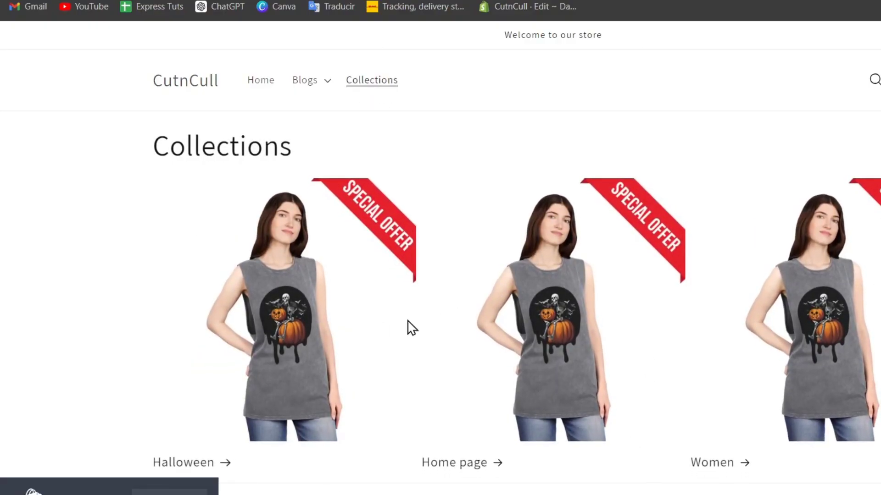
{"action": "scroll", "scroll_direction": "down", "scroll_amount": 3}
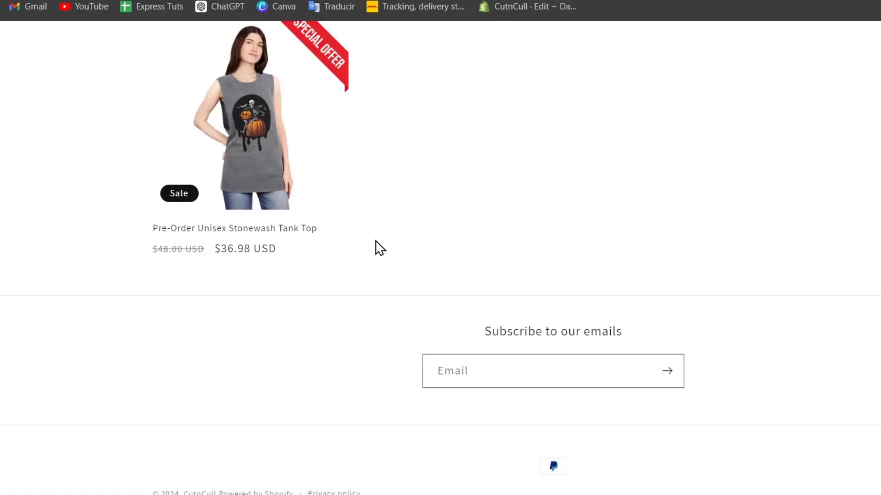
{"action": "left_click", "coordinate": [526, 7]}
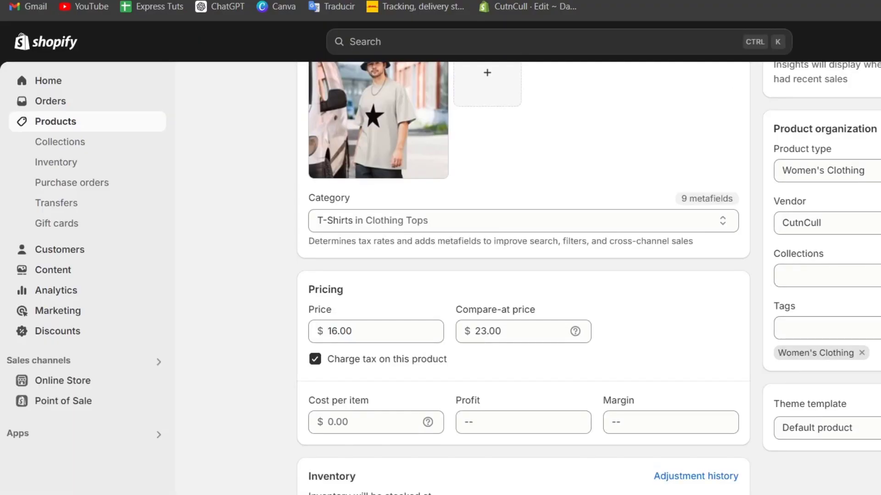
- Confirm the Women collection lists the new T-shirt and the tank top, then open Online Store
{"action": "left_click", "coordinate": [826, 223]}
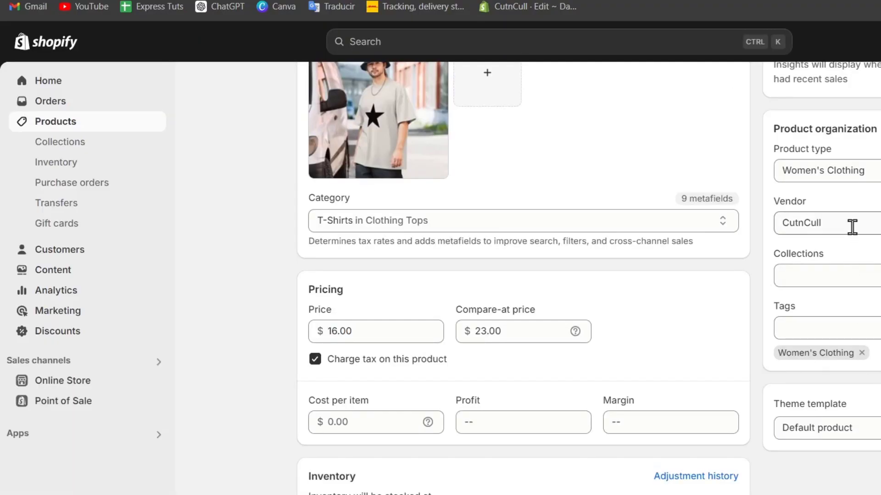
{"action": "left_click", "coordinate": [832, 275]}
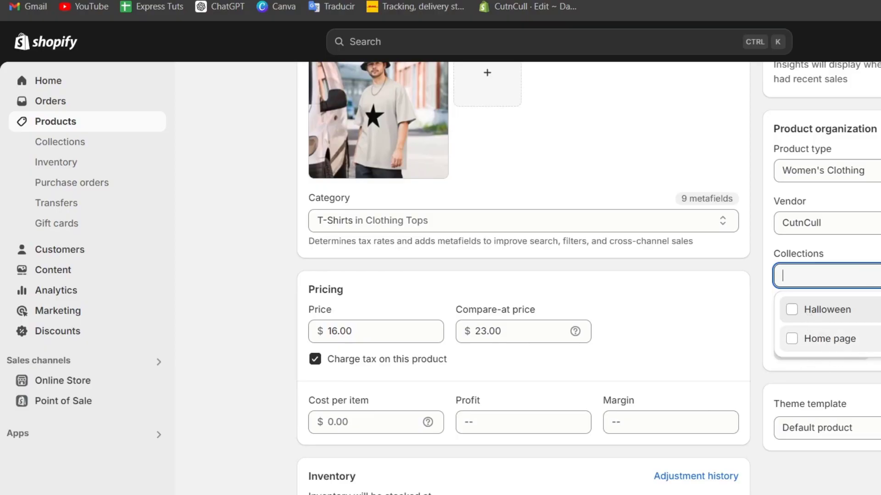
{"action": "left_click", "coordinate": [60, 142]}
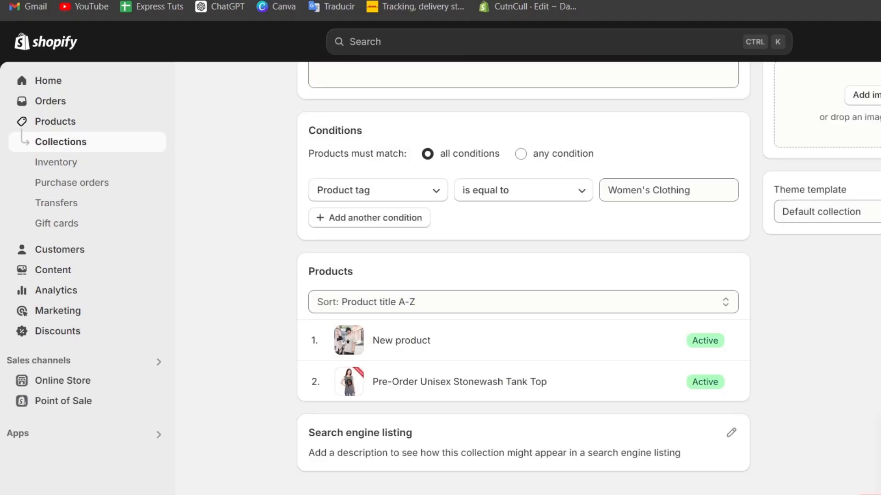
{"action": "mouse_move", "coordinate": [595, 327]}
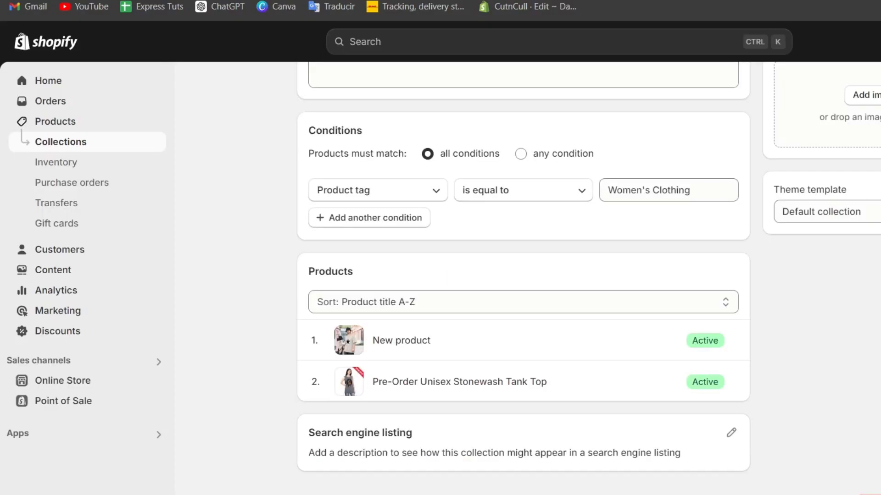
{"action": "left_click", "coordinate": [63, 273]}
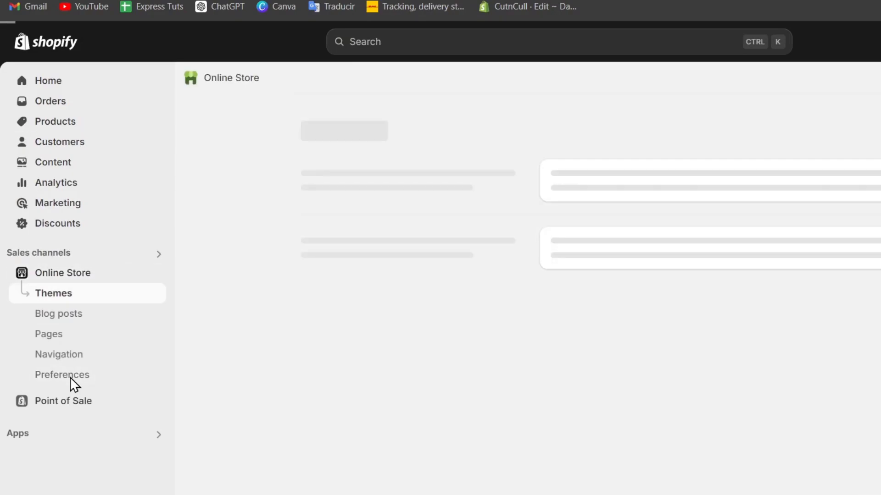
{"action": "mouse_move", "coordinate": [114, 302]}
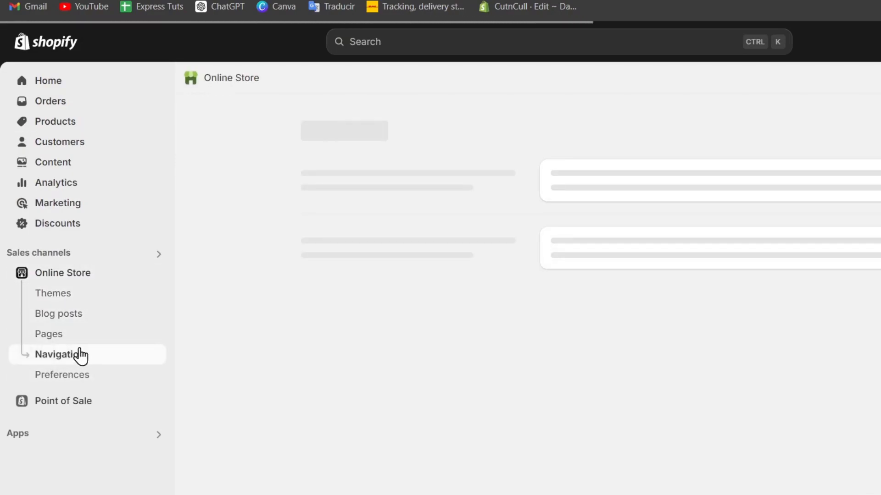
- Open Online Store navigation and the Main menu with its Home, Catalog and Contact items
{"action": "left_click", "coordinate": [61, 355]}
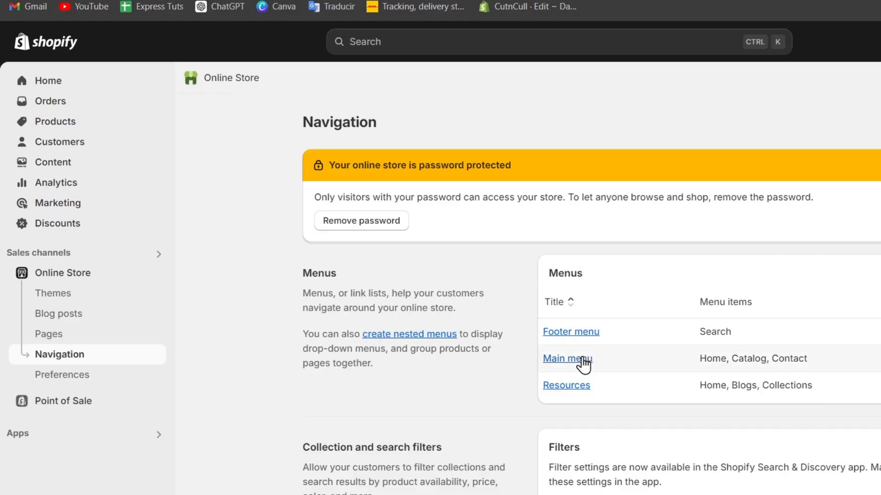
{"action": "left_click", "coordinate": [567, 358]}
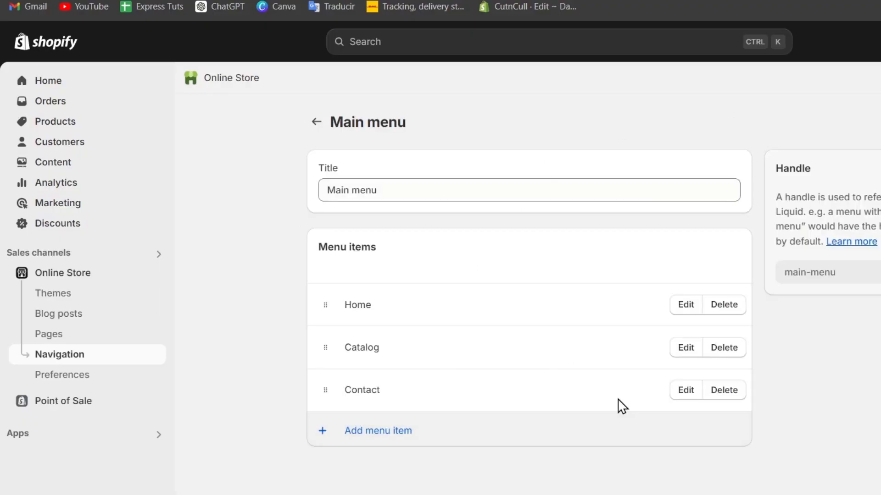
{"action": "mouse_move", "coordinate": [399, 431]}
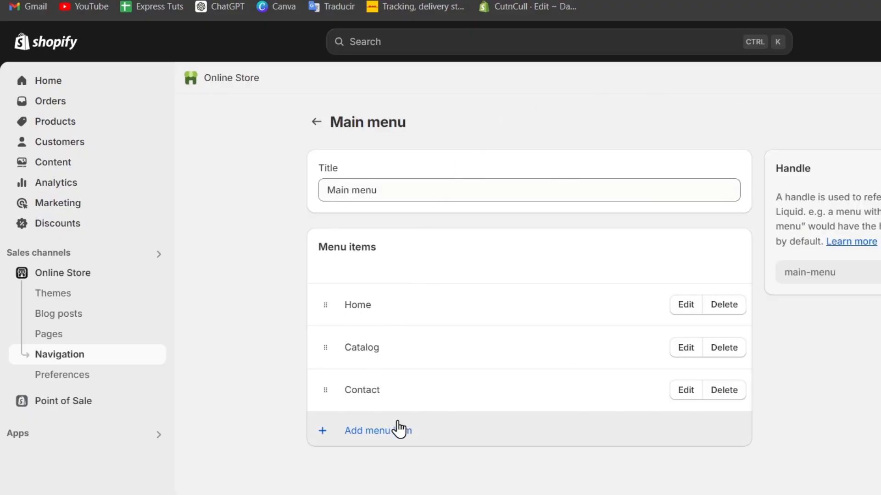
{"action": "left_click", "coordinate": [377, 431]}
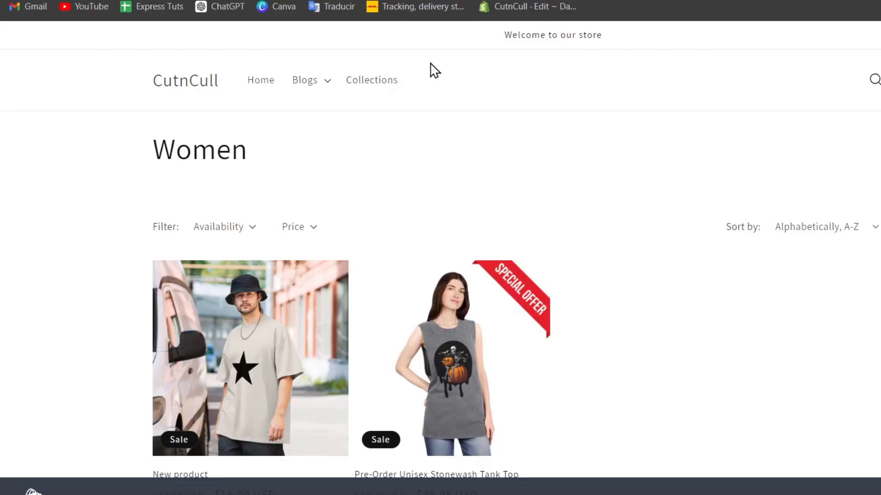
{"action": "mouse_move", "coordinate": [414, 86]}
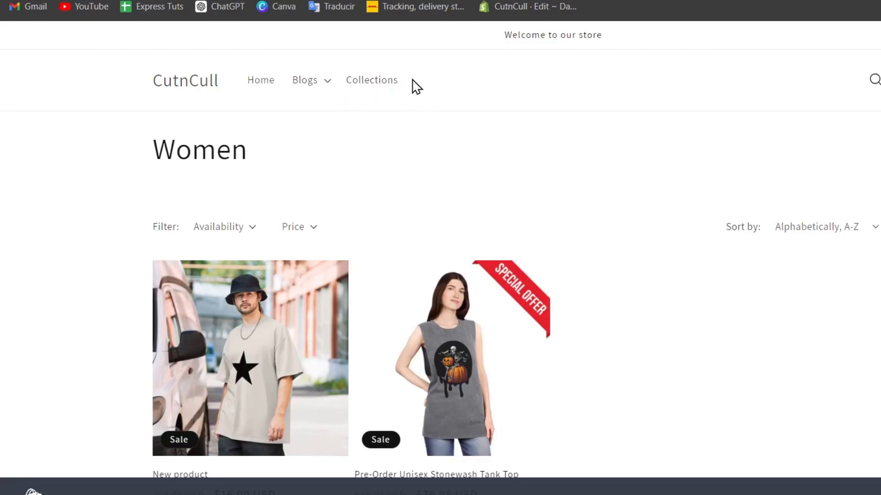
- View the storefront Collections page listing Halloween, Home page and Women, then return to admin
{"action": "left_click", "coordinate": [371, 80]}
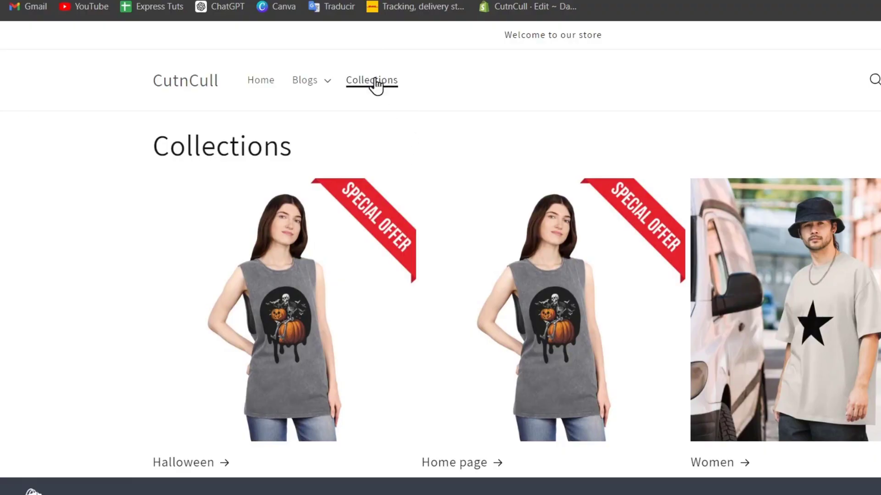
{"action": "left_click", "coordinate": [523, 6]}
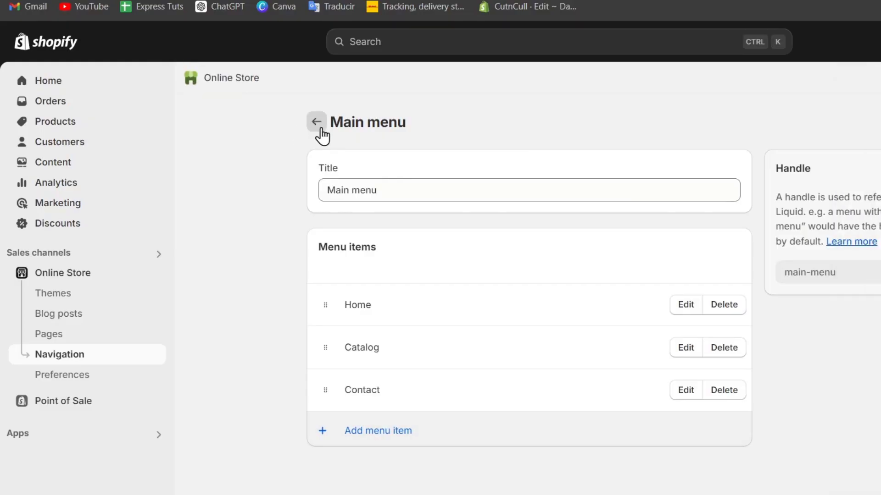
- Add a linked 'Women' item to the Resources menu, nest it under Collections, and save
{"action": "left_click", "coordinate": [316, 121]}
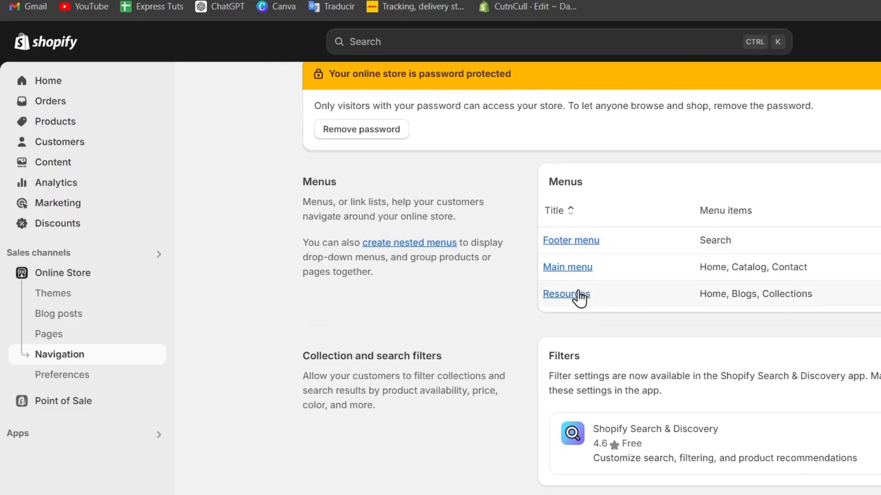
{"action": "left_click", "coordinate": [565, 293]}
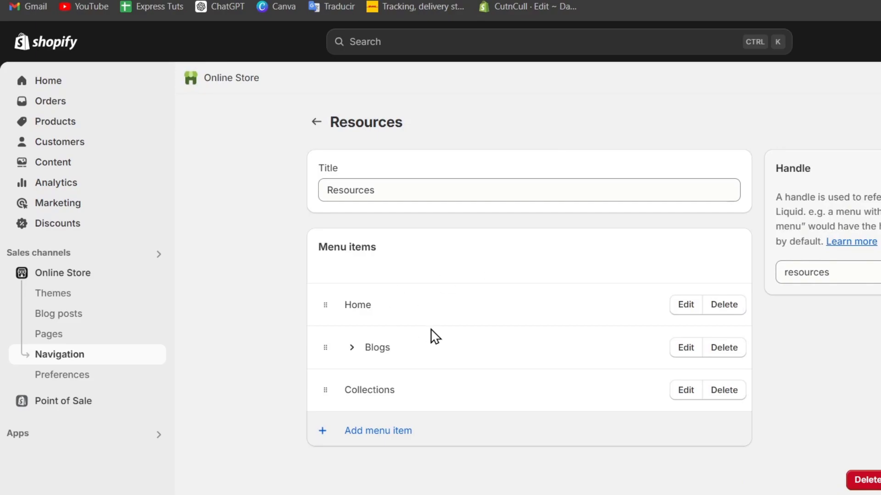
{"action": "left_click", "coordinate": [377, 431]}
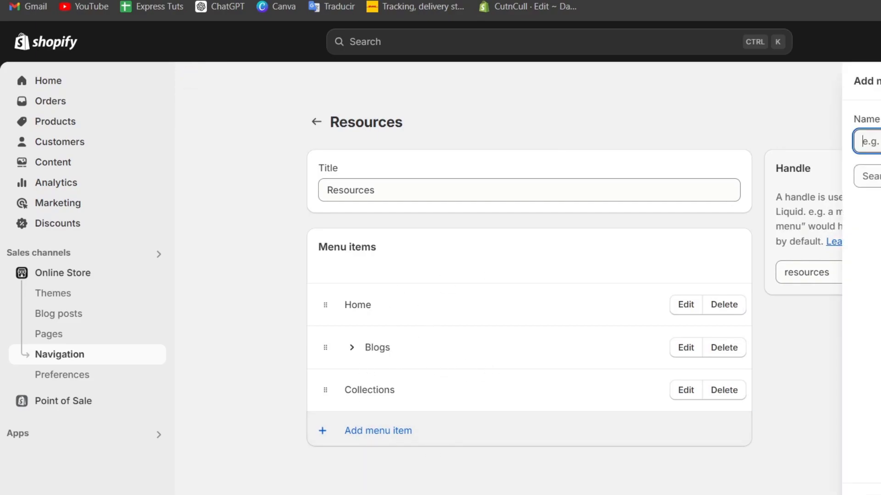
{"action": "type", "text": "Women"}
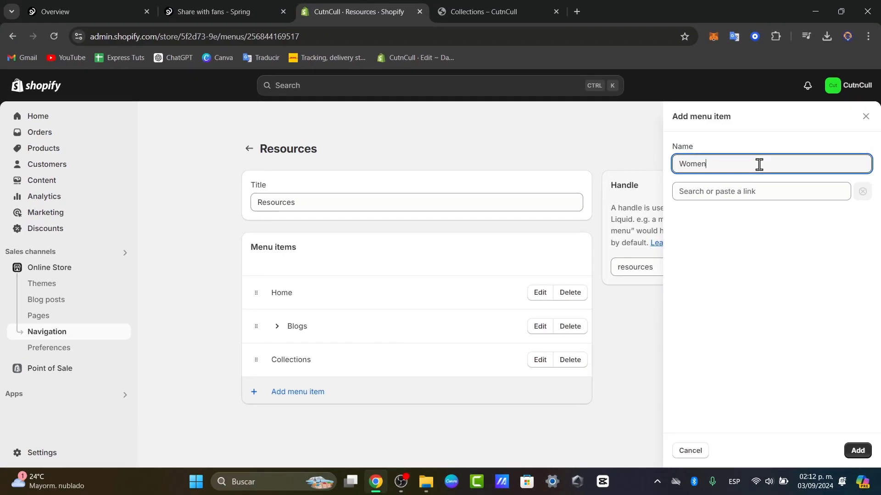
{"action": "left_click", "coordinate": [761, 191]}
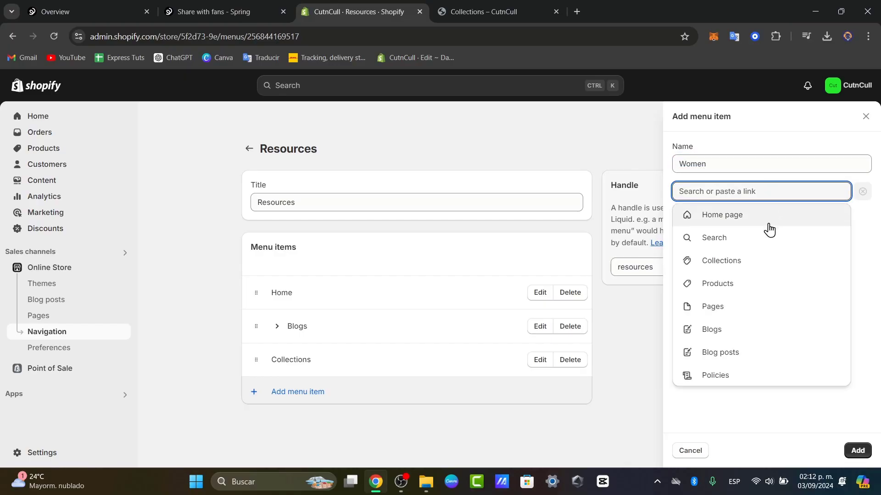
{"action": "left_click", "coordinate": [720, 260]}
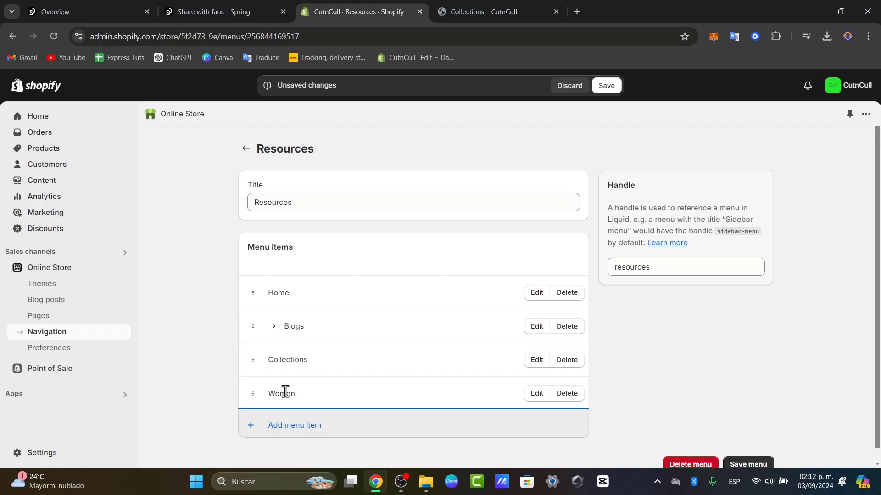
{"action": "left_click_drag", "start_coordinate": [252, 393], "coordinate": [255, 380]}
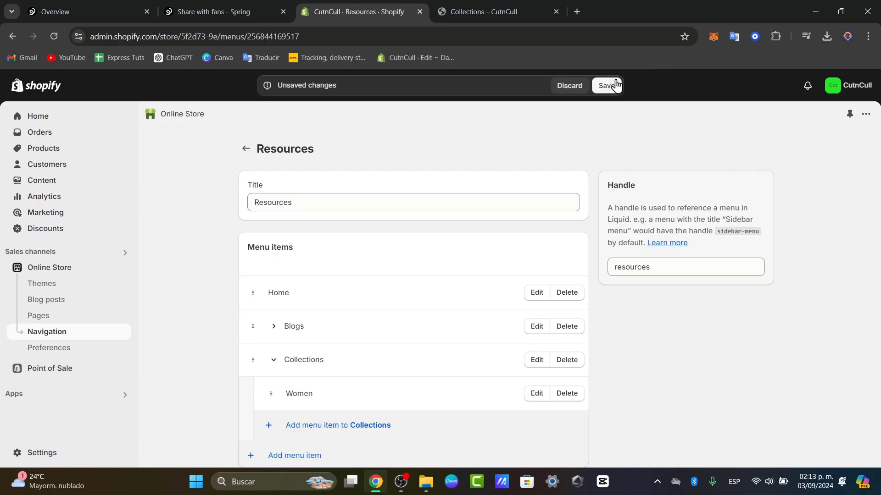
{"action": "left_click", "coordinate": [498, 11]}
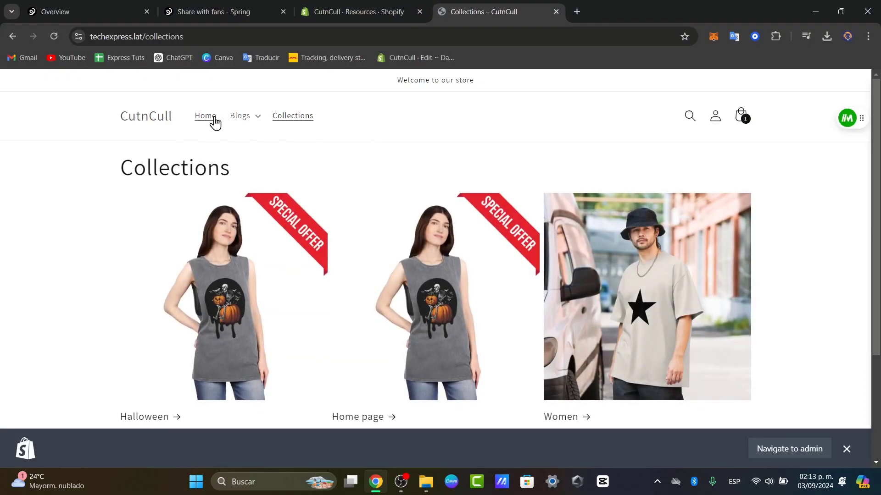
- Reload the storefront Home and Collections pages to confirm Collections is now a dropdown
{"action": "left_click", "coordinate": [204, 115]}
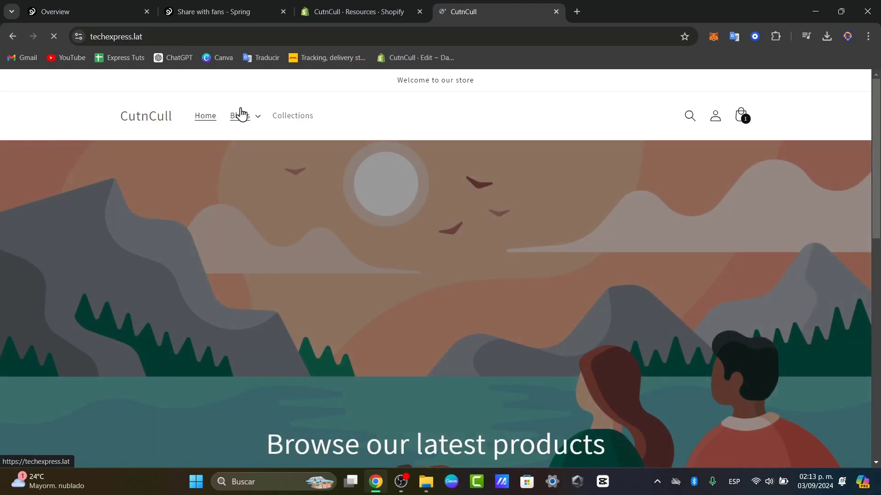
{"action": "left_click", "coordinate": [292, 116]}
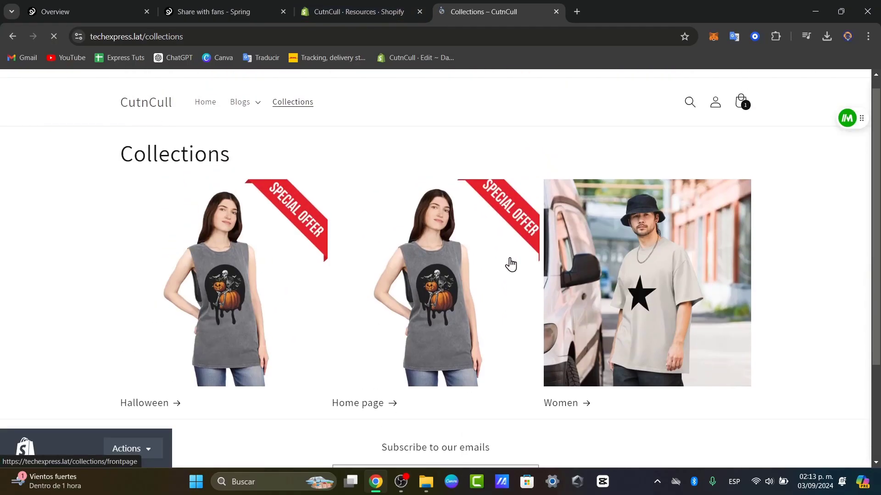
{"action": "left_click", "coordinate": [54, 37]}
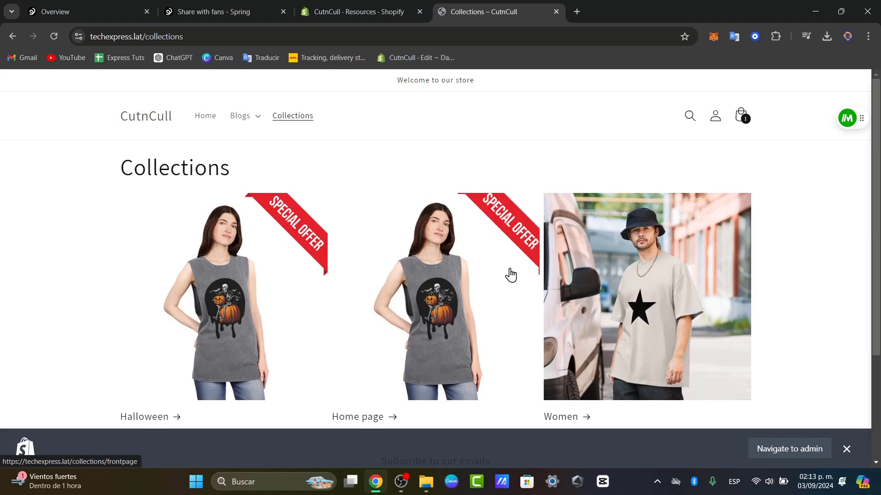
{"action": "mouse_move", "coordinate": [478, 281]}
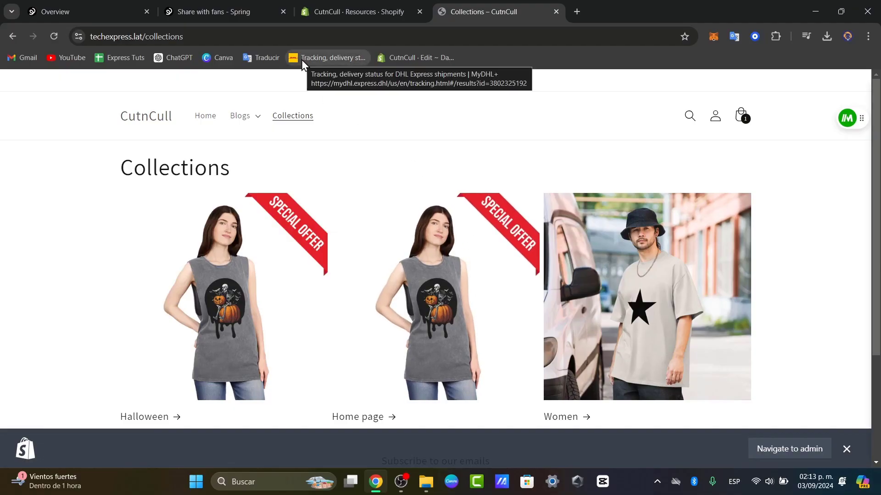
{"action": "left_click", "coordinate": [360, 11]}
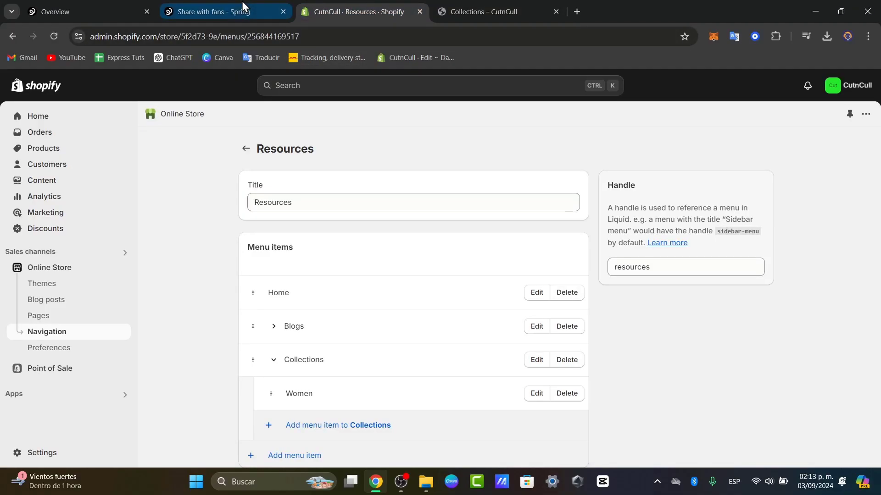
{"action": "left_click", "coordinate": [496, 11]}
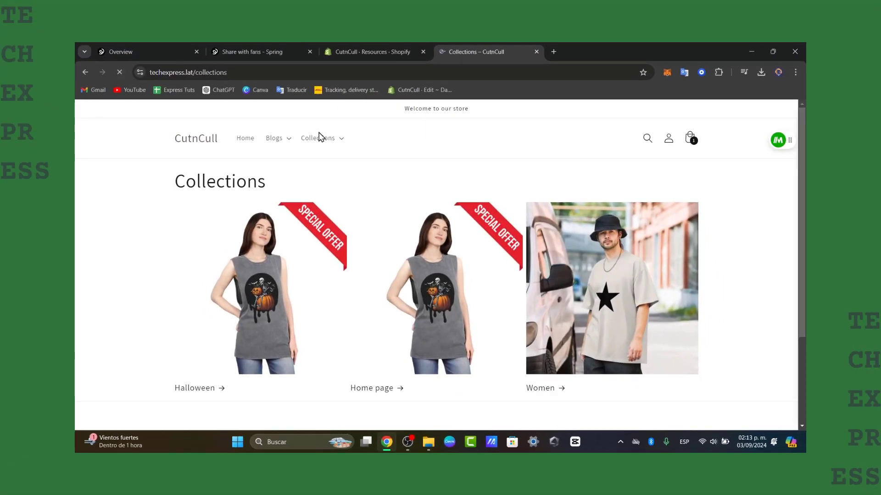
- Choose Women from the storefront's Collections dropdown to view its two products, including New product
{"action": "left_click", "coordinate": [317, 138]}
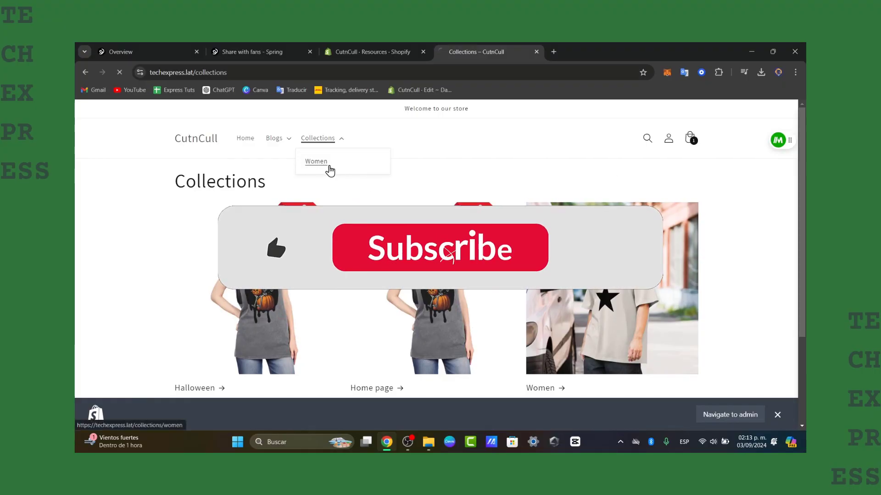
{"action": "left_click", "coordinate": [315, 161]}
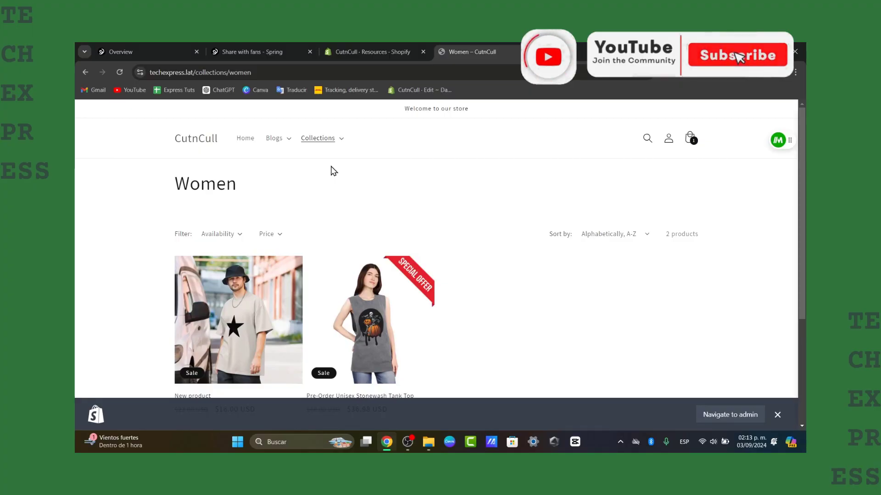
{"action": "left_click", "coordinate": [737, 55]}
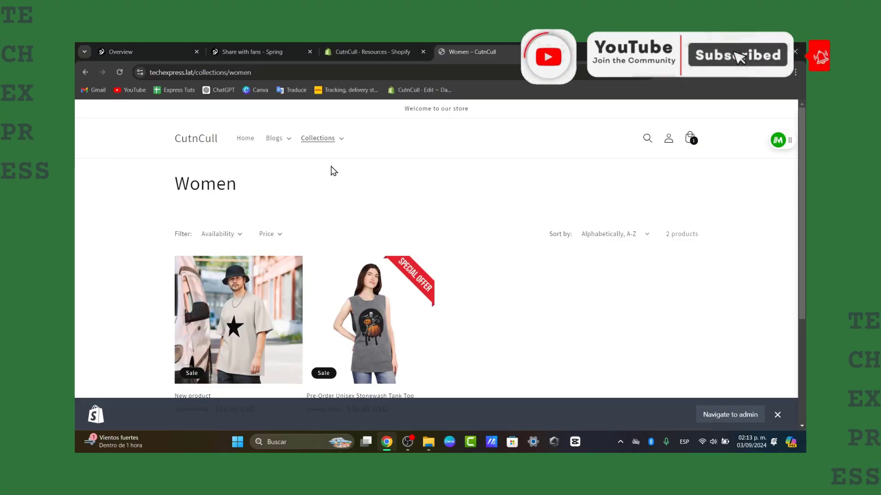